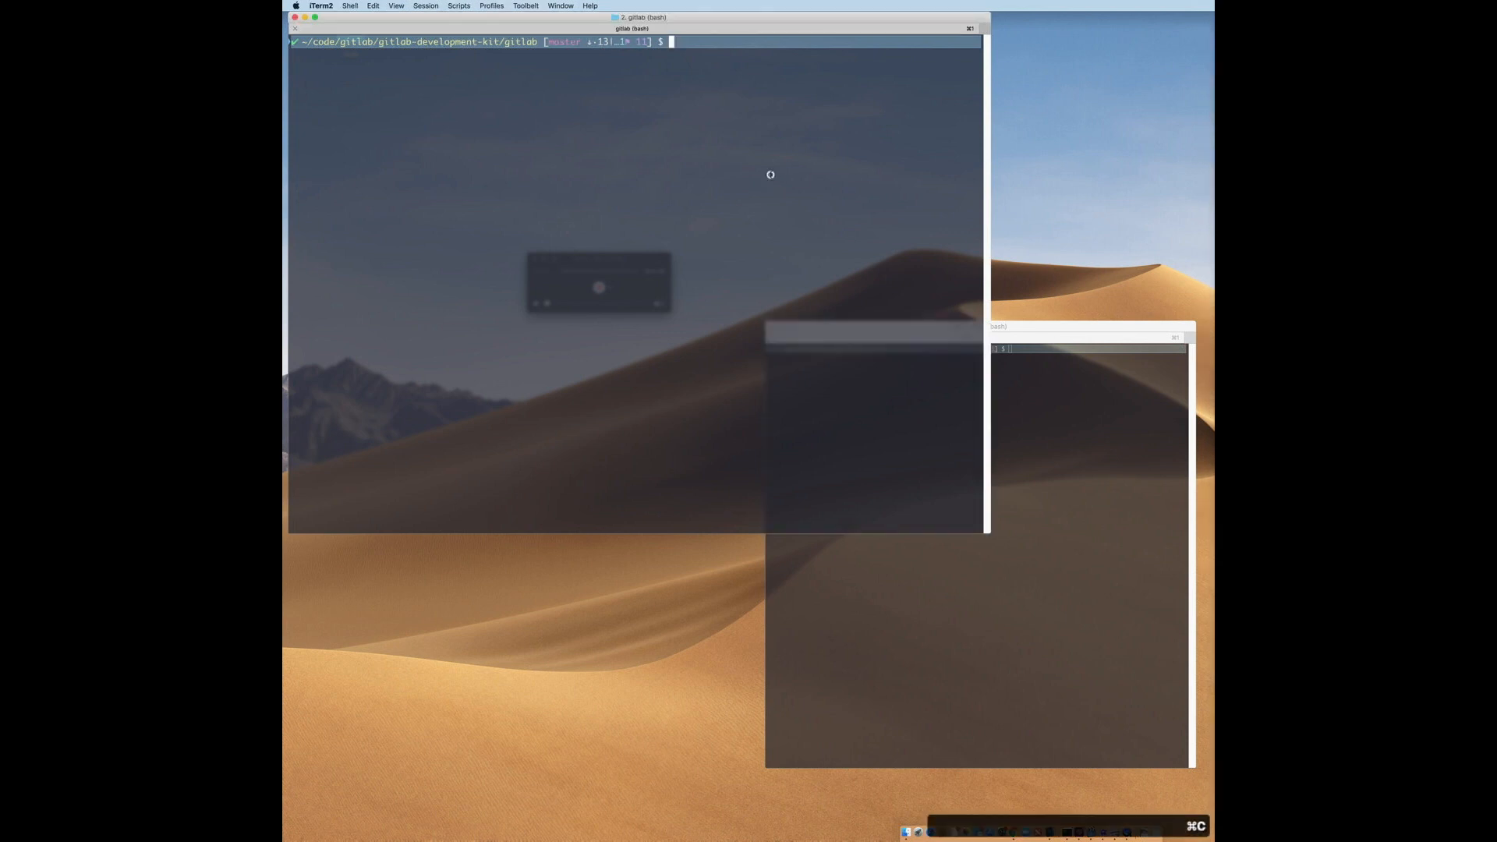
Export GITLAB_TRACING with the localhost Jaeger endpoint and confirm pasting into the second terminal
type("export GITLAB_TRACING=\"opentracing://jaeger?http_endpoint=http%3A%2F%2Flocalhost%3A14268%2Fapi%2Ftraces&sampler=const&sampler_param=1\"")
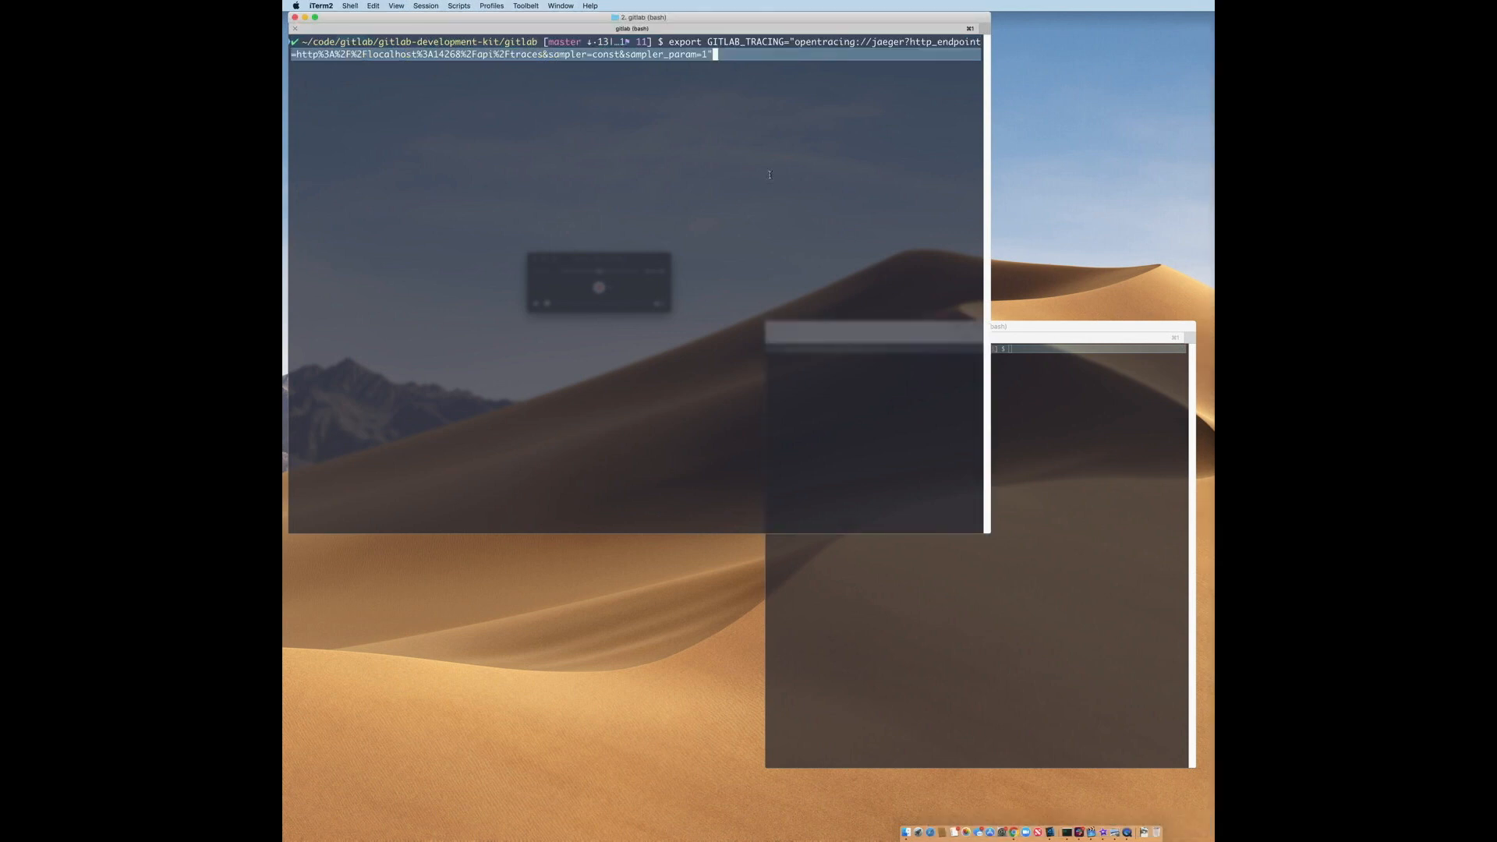
key("Return")
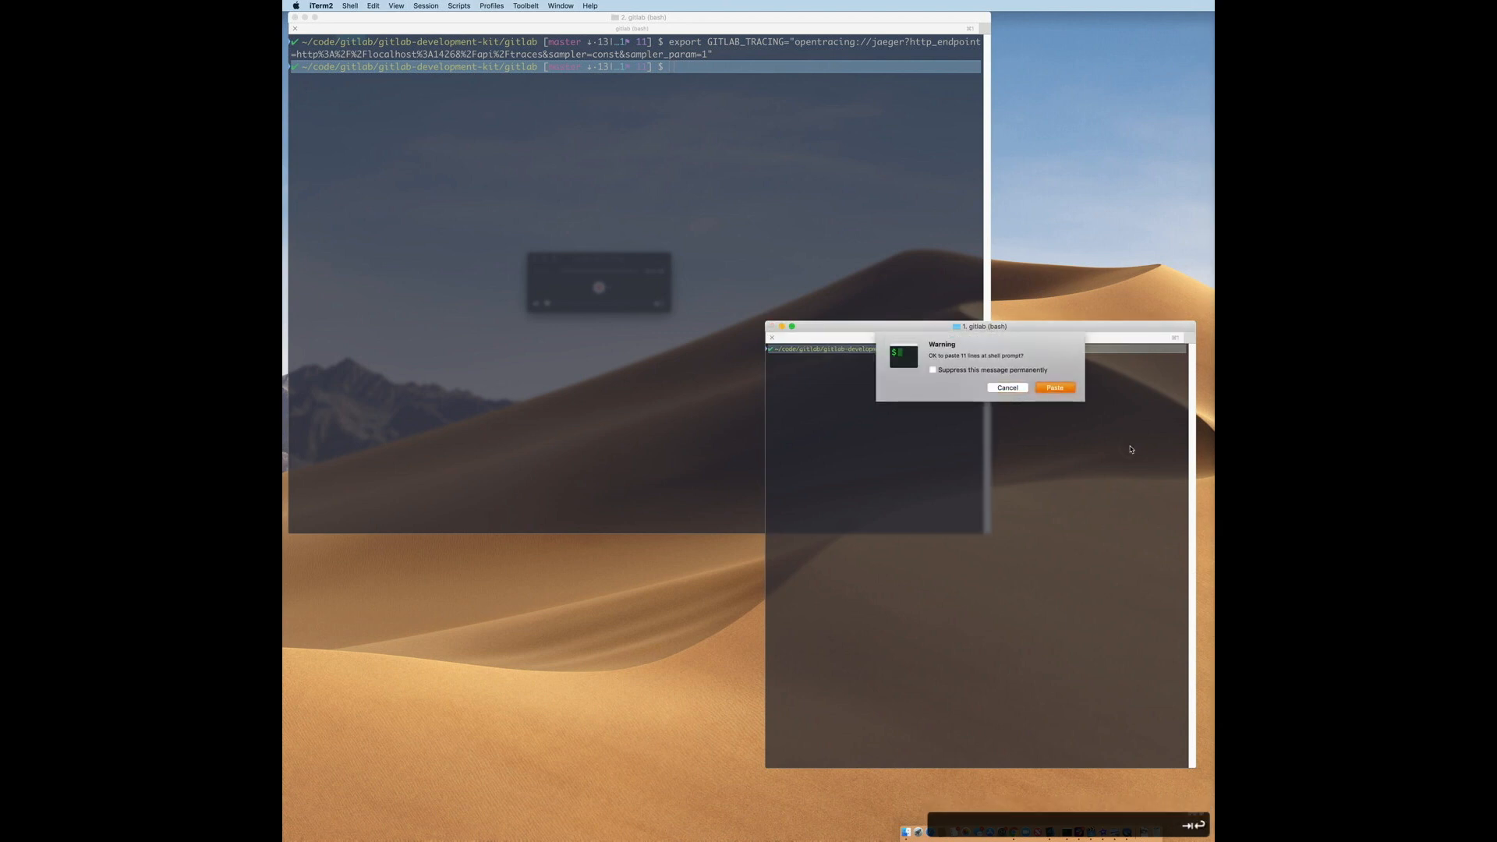
left_click(1054, 387)
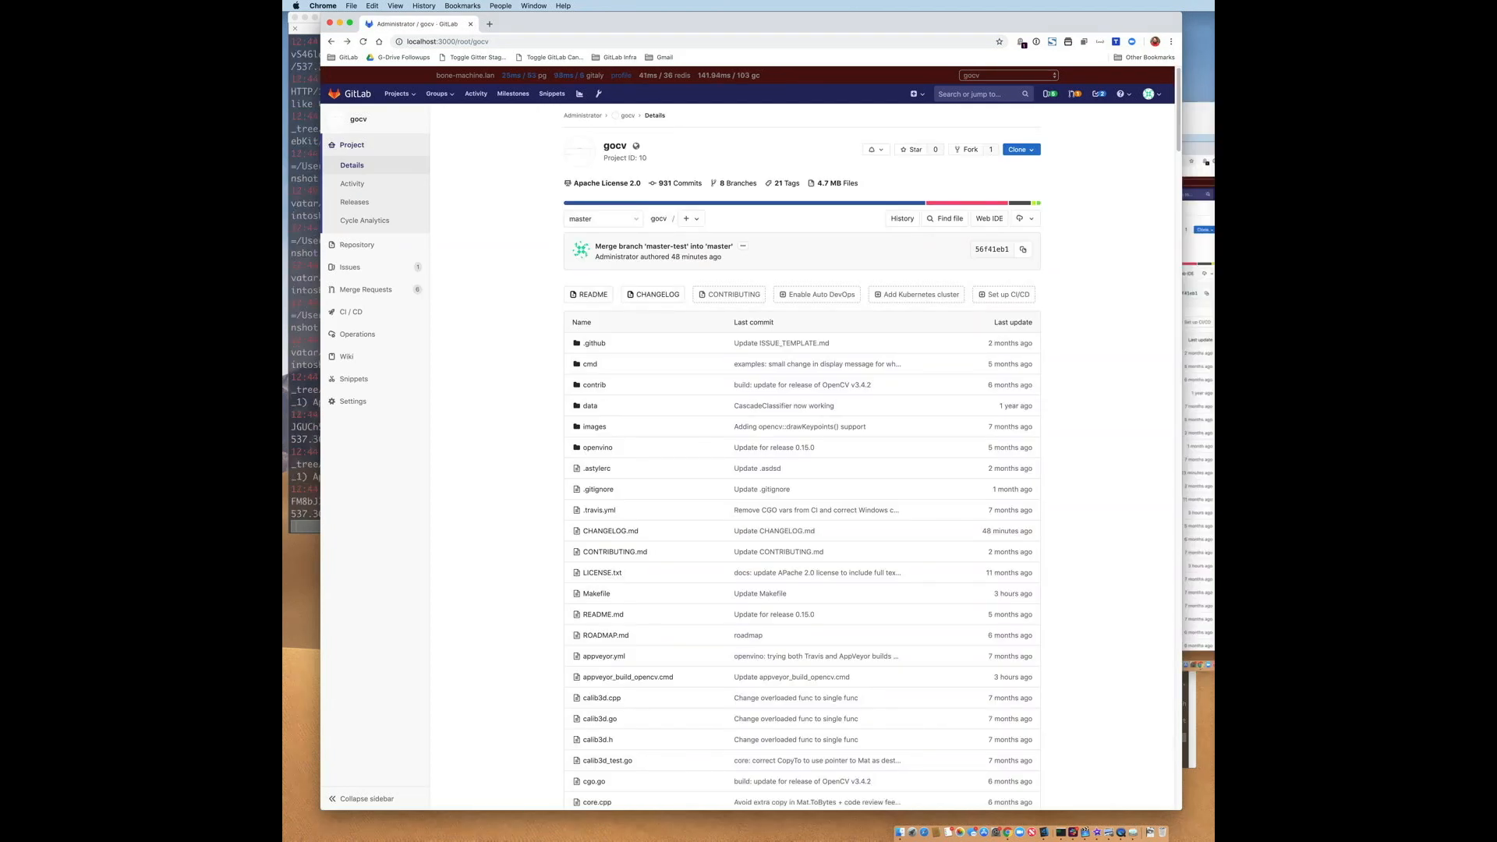
Load Jaeger UI at localhost:16686/search from the Chrome address bar suggestion
left_click(447, 41)
type("localhost")
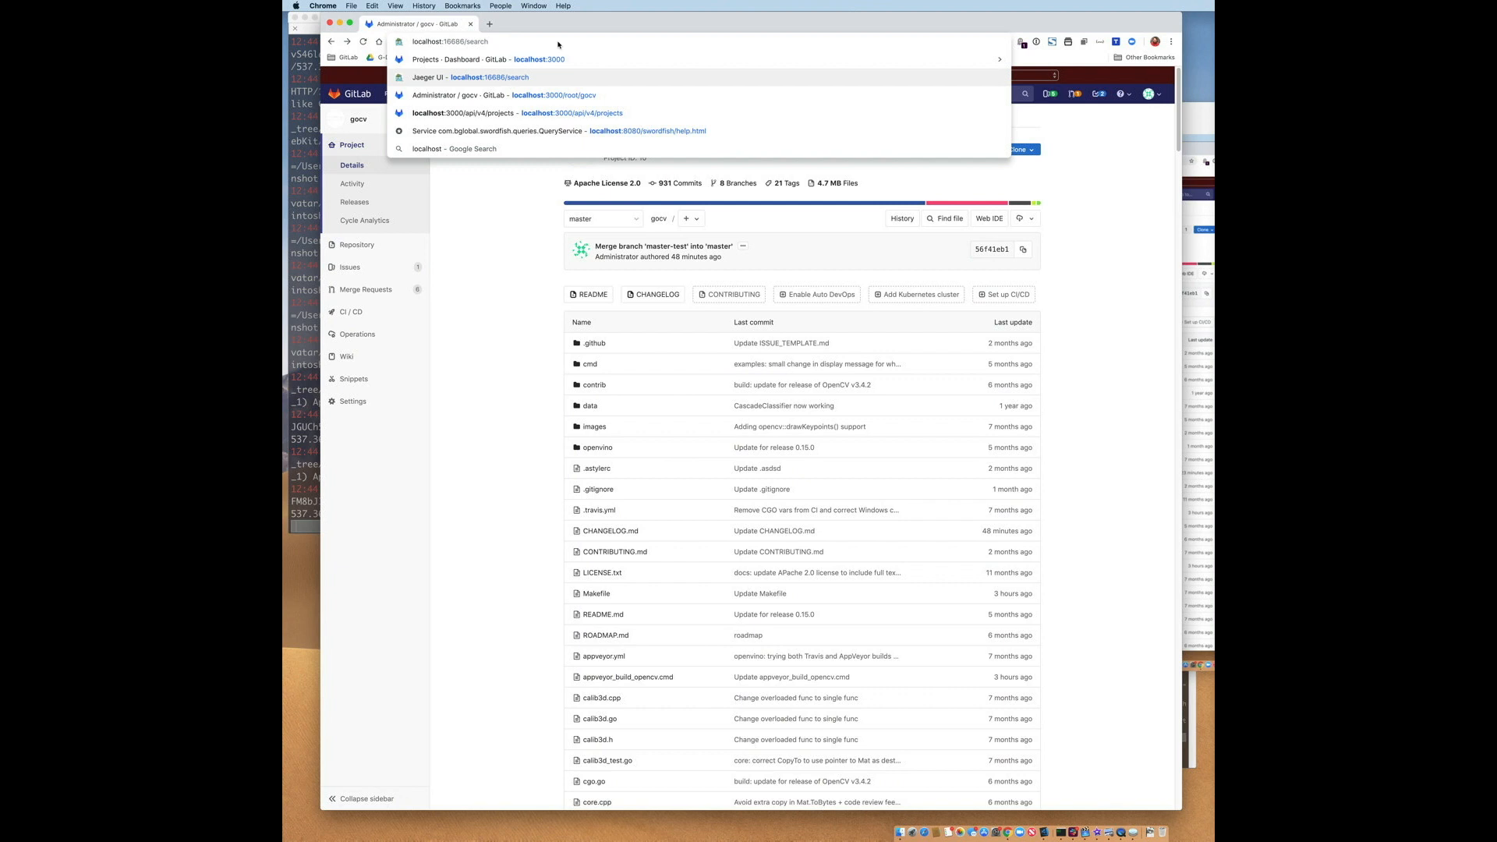
left_click(435, 77)
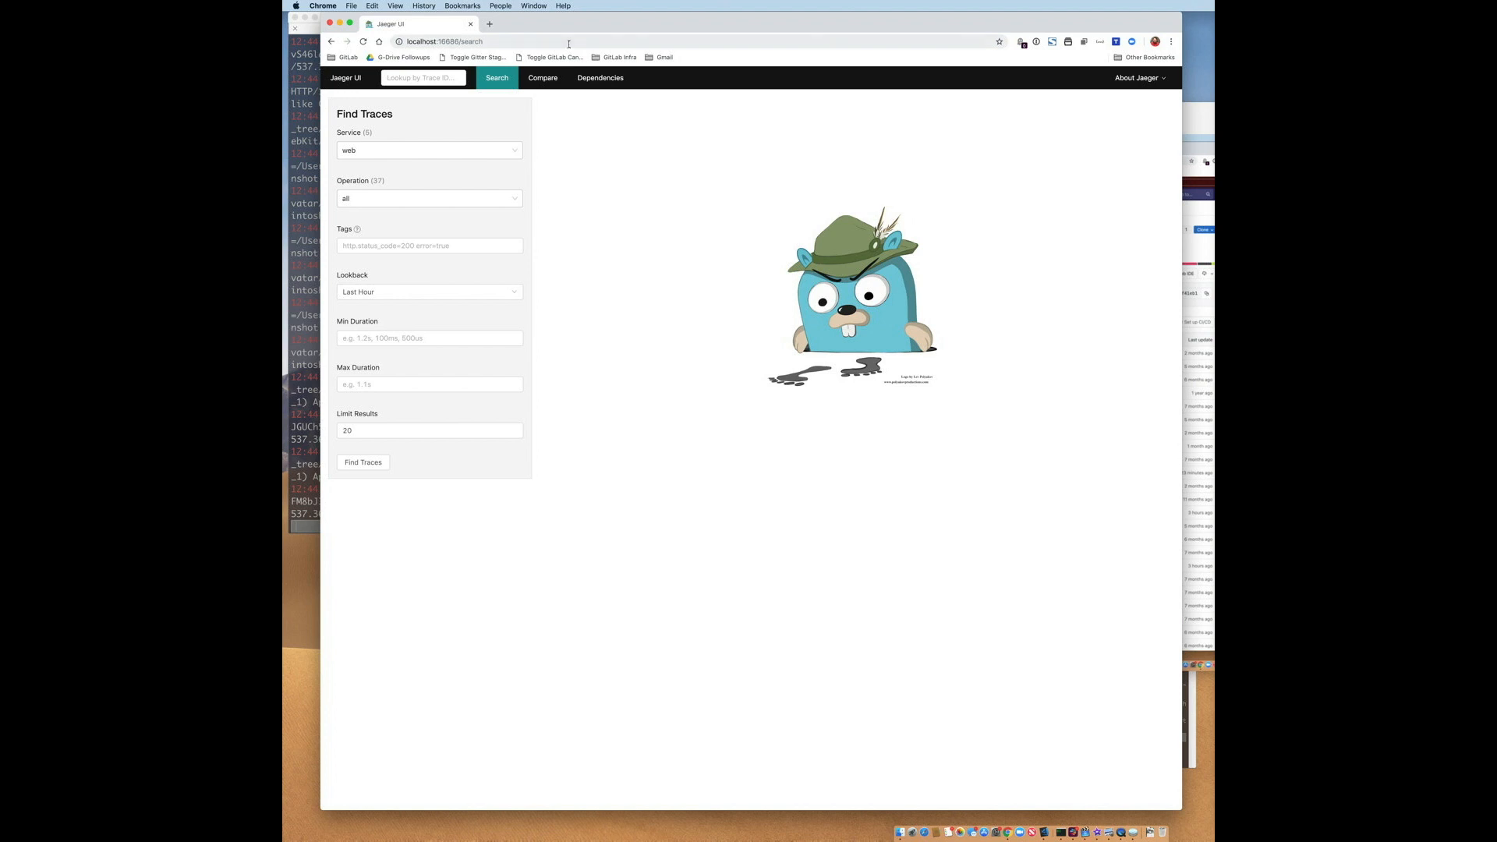
mouse_move(536, 180)
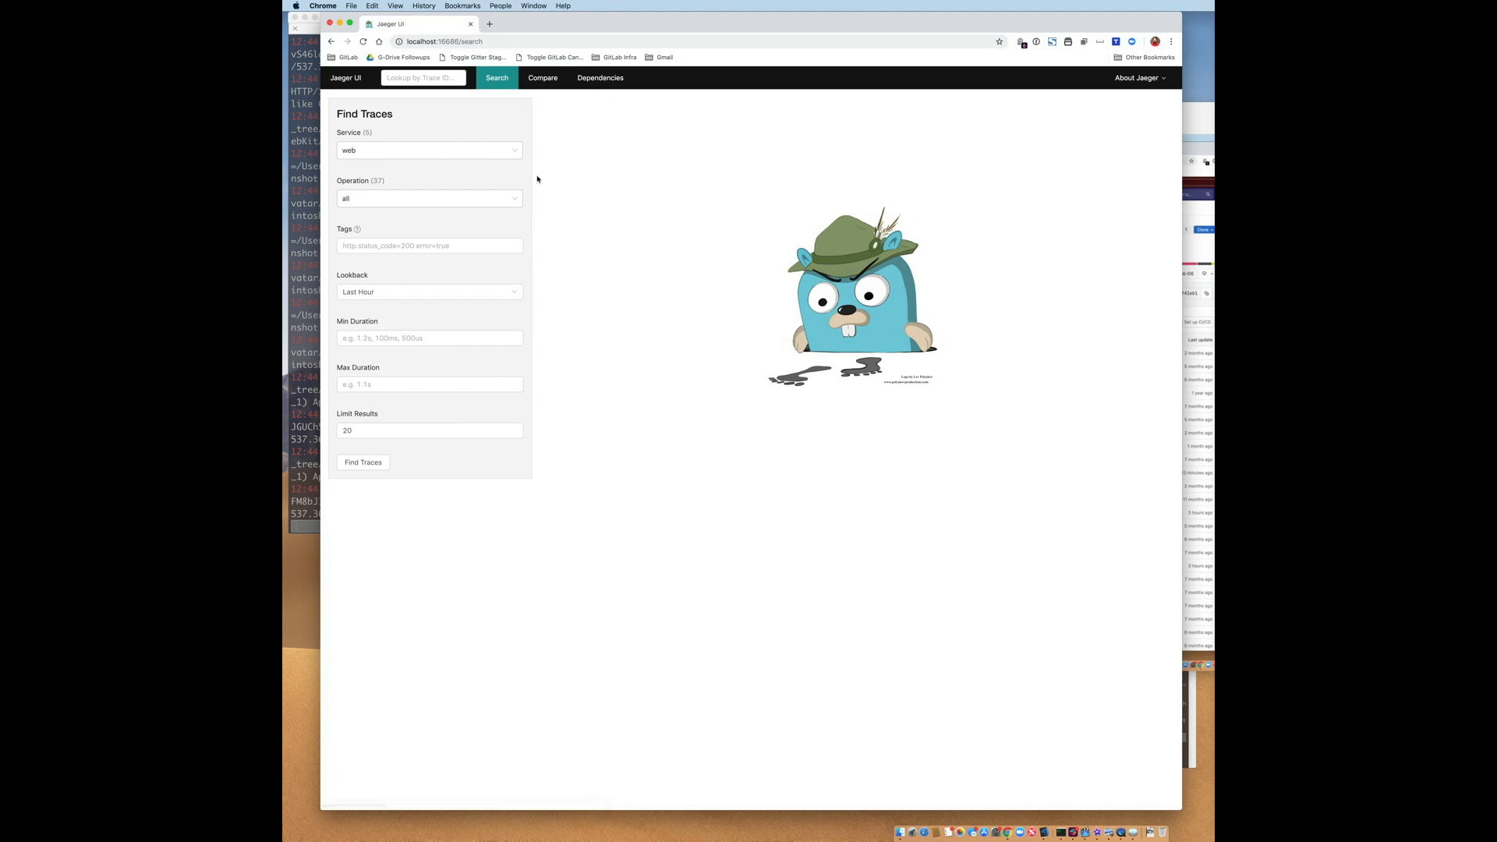
mouse_move(477, 181)
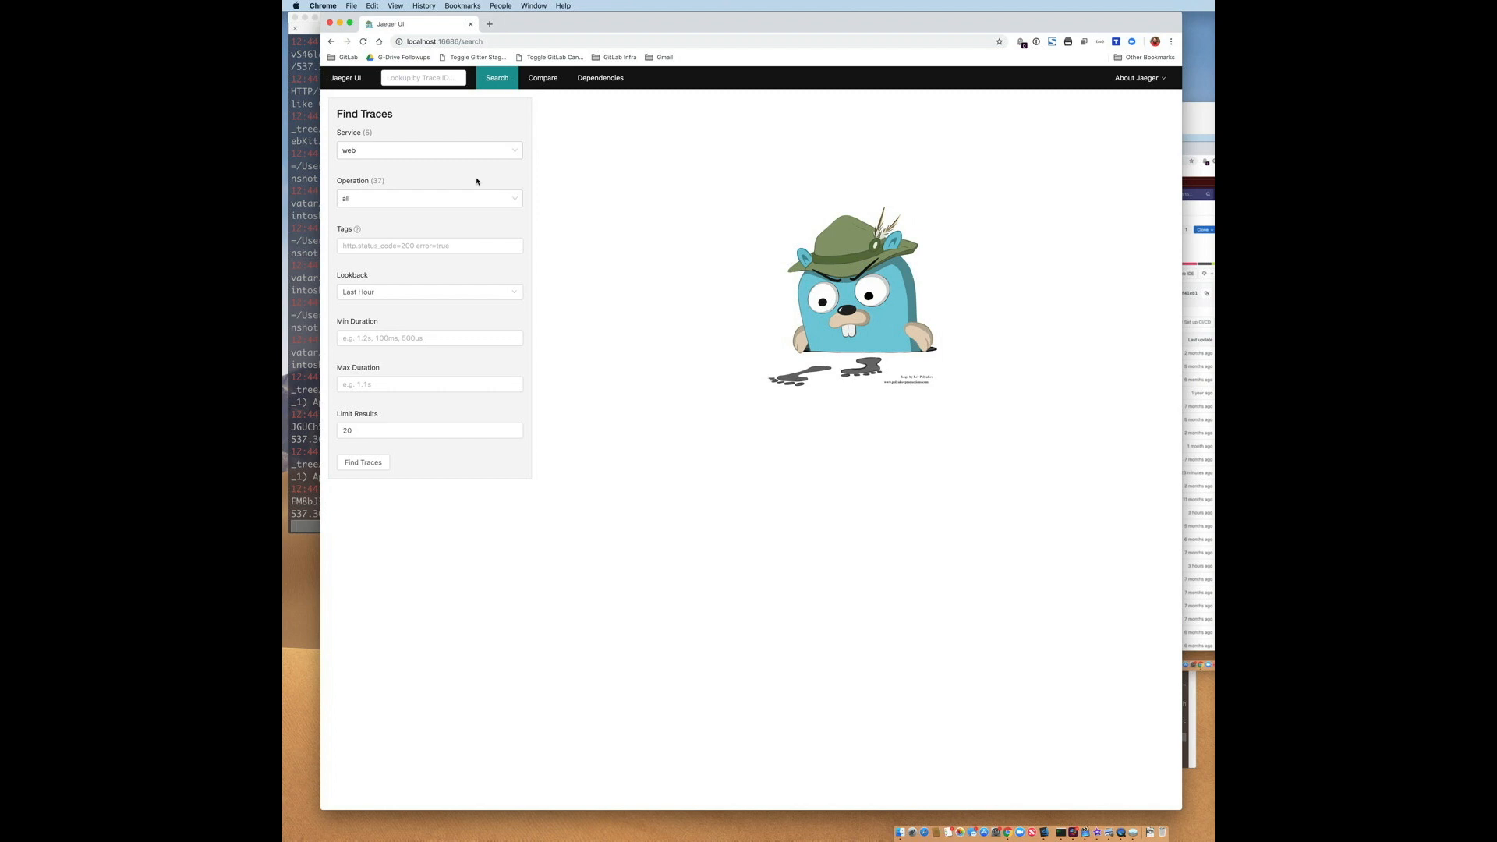
mouse_move(485, 186)
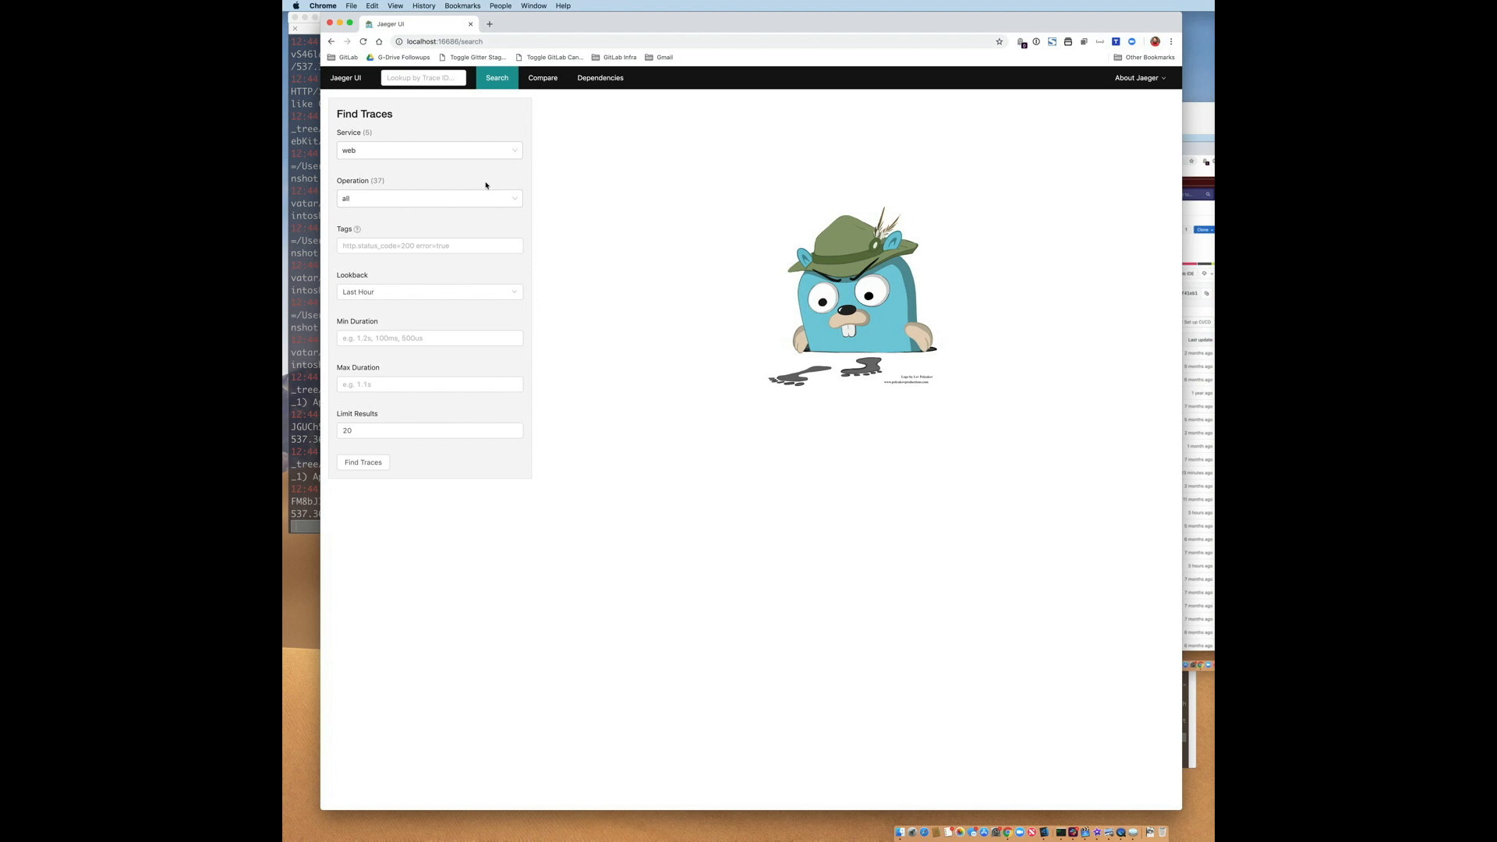
left_click(426, 149)
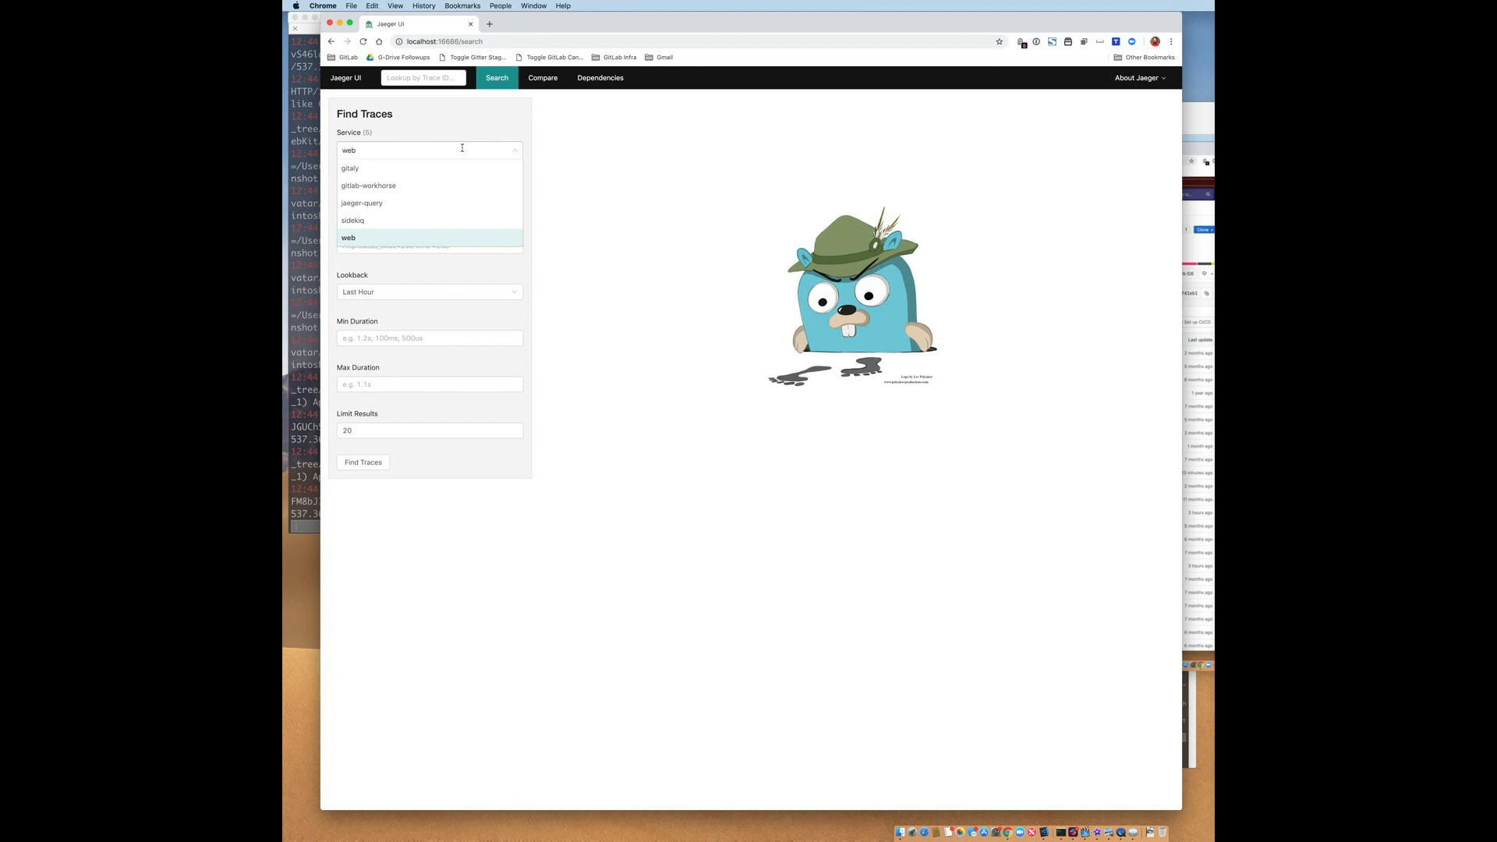
left_click(348, 237)
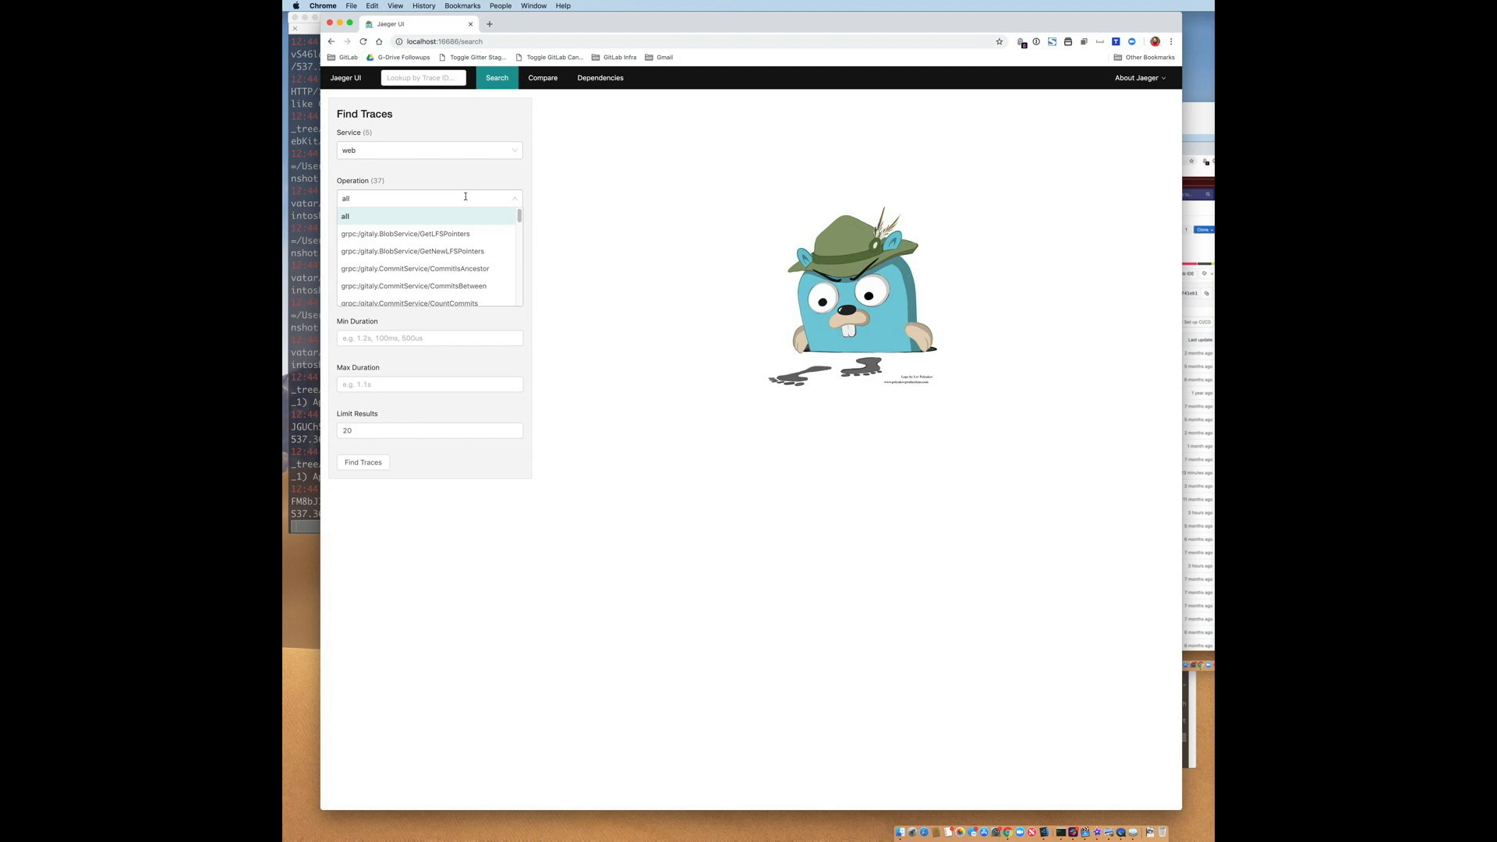
left_click(345, 216)
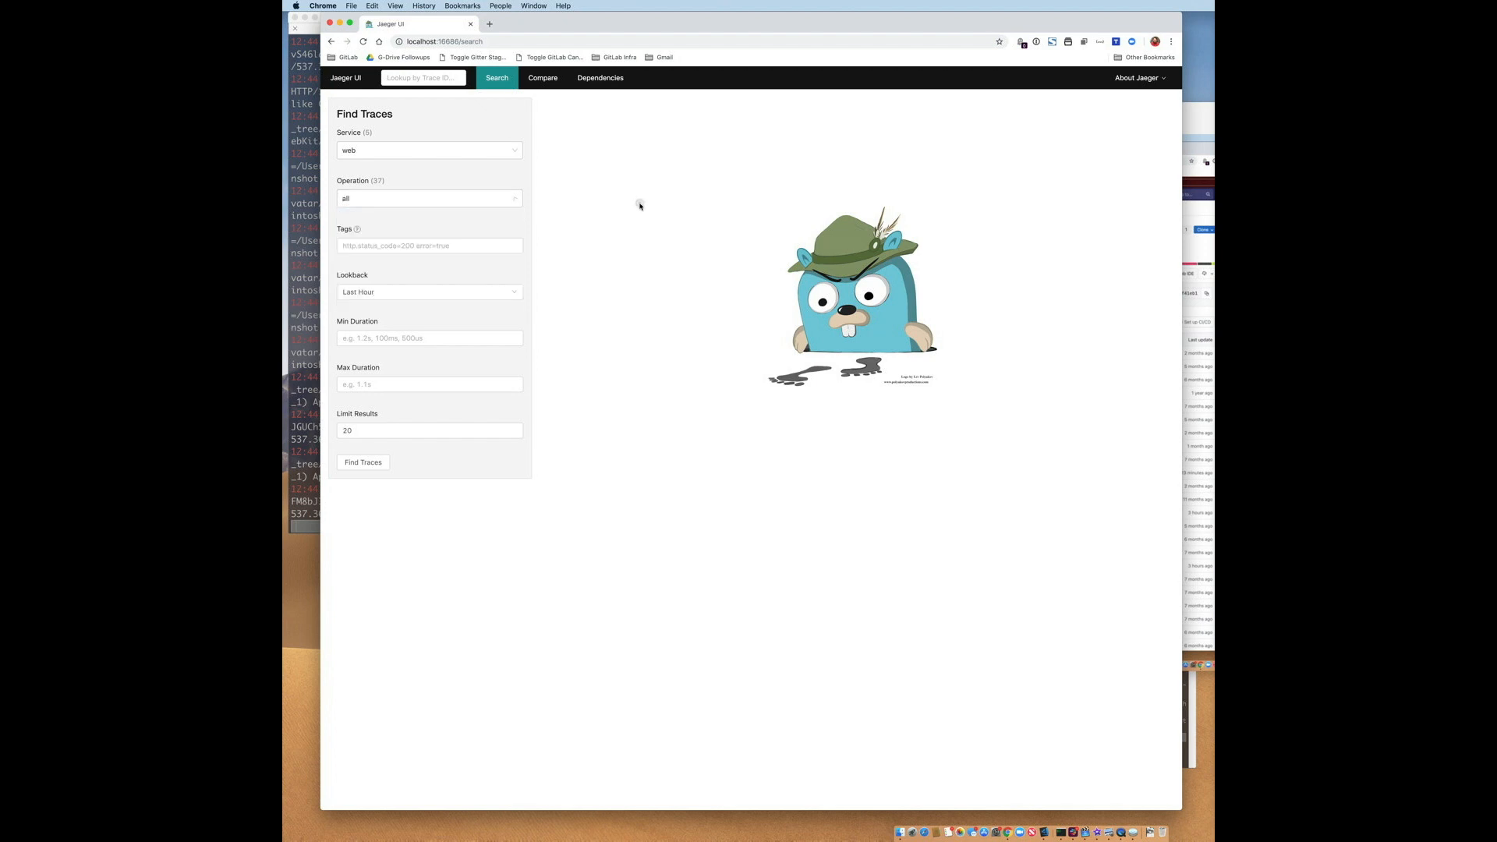
mouse_move(634, 209)
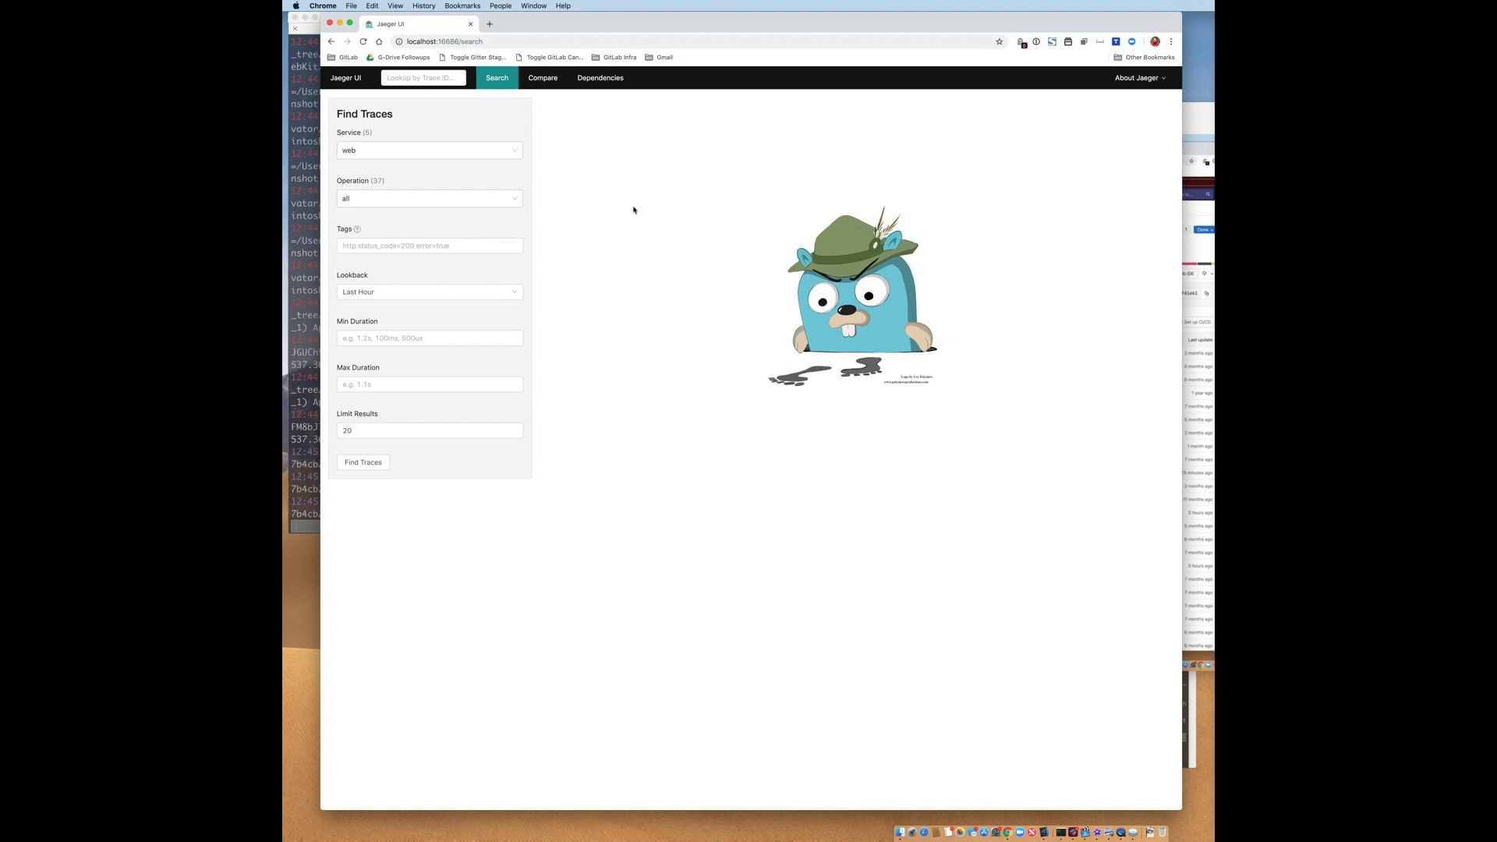
left_click(428, 245)
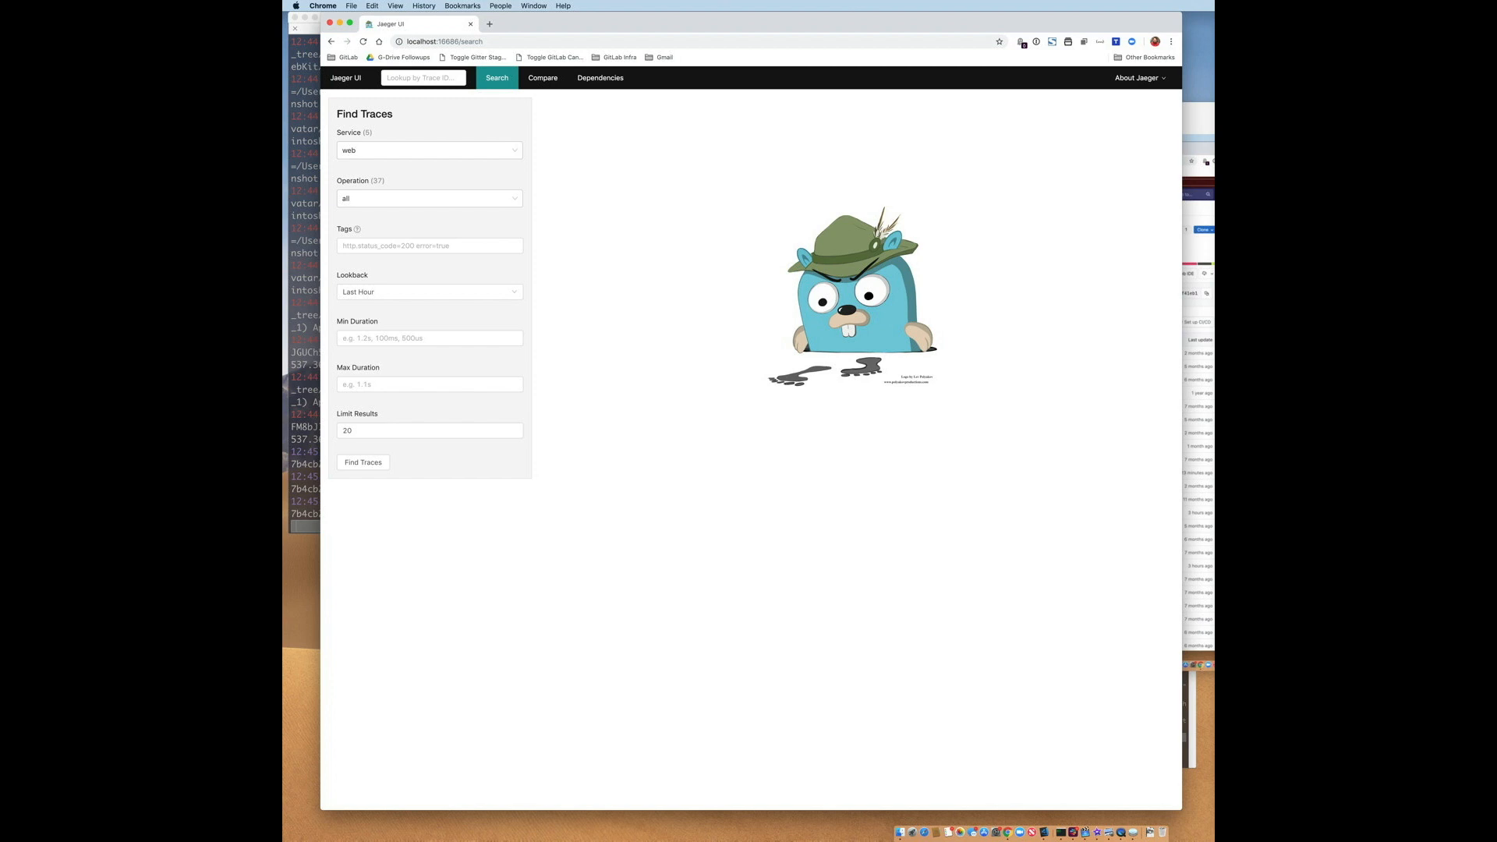
Search web traces with minimum duration 2s and sort the results by most spans
left_click(428, 337)
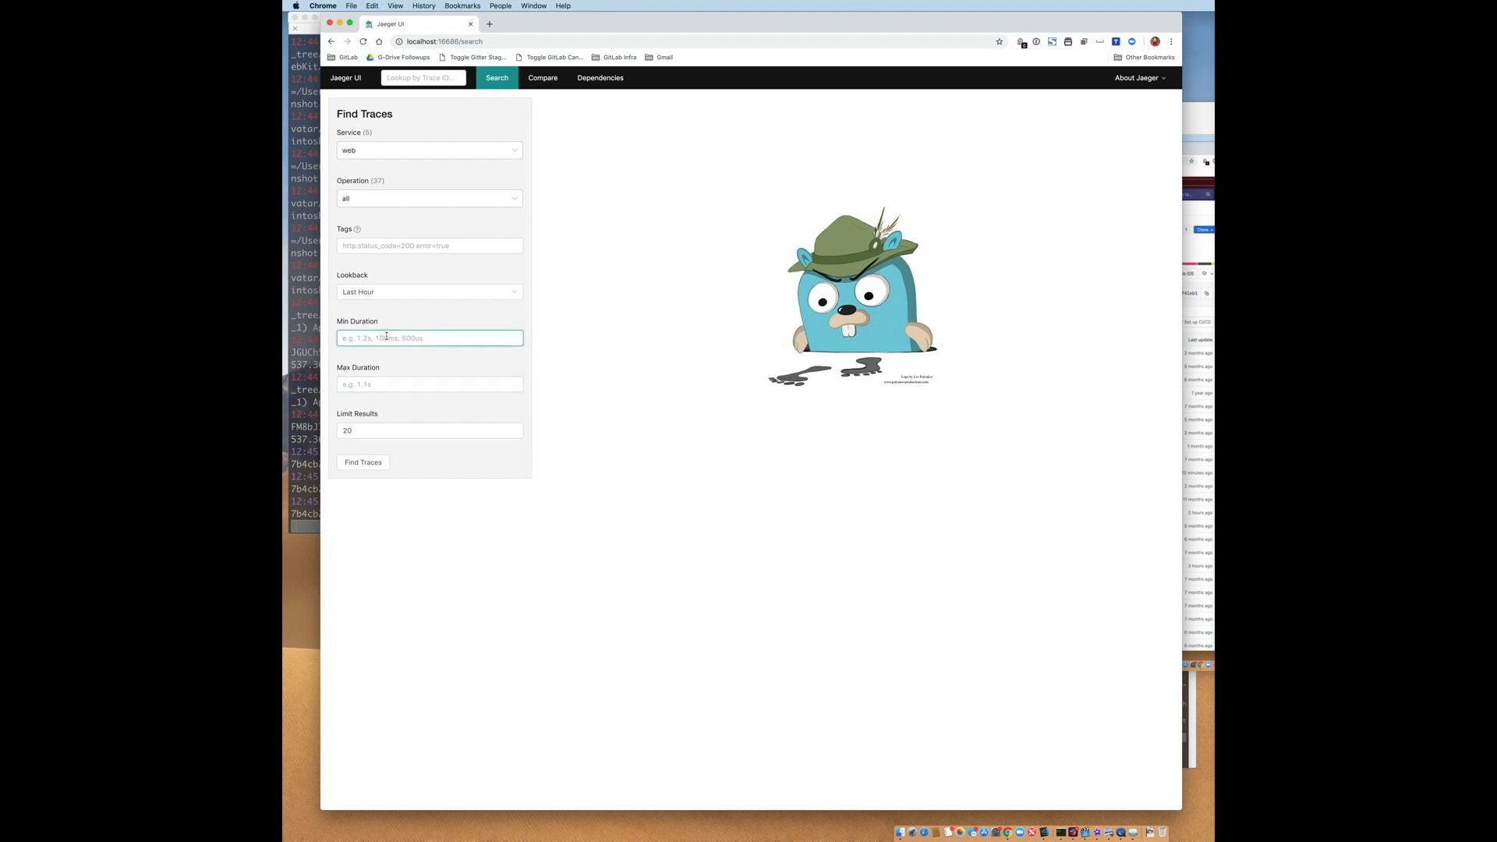
type("2s")
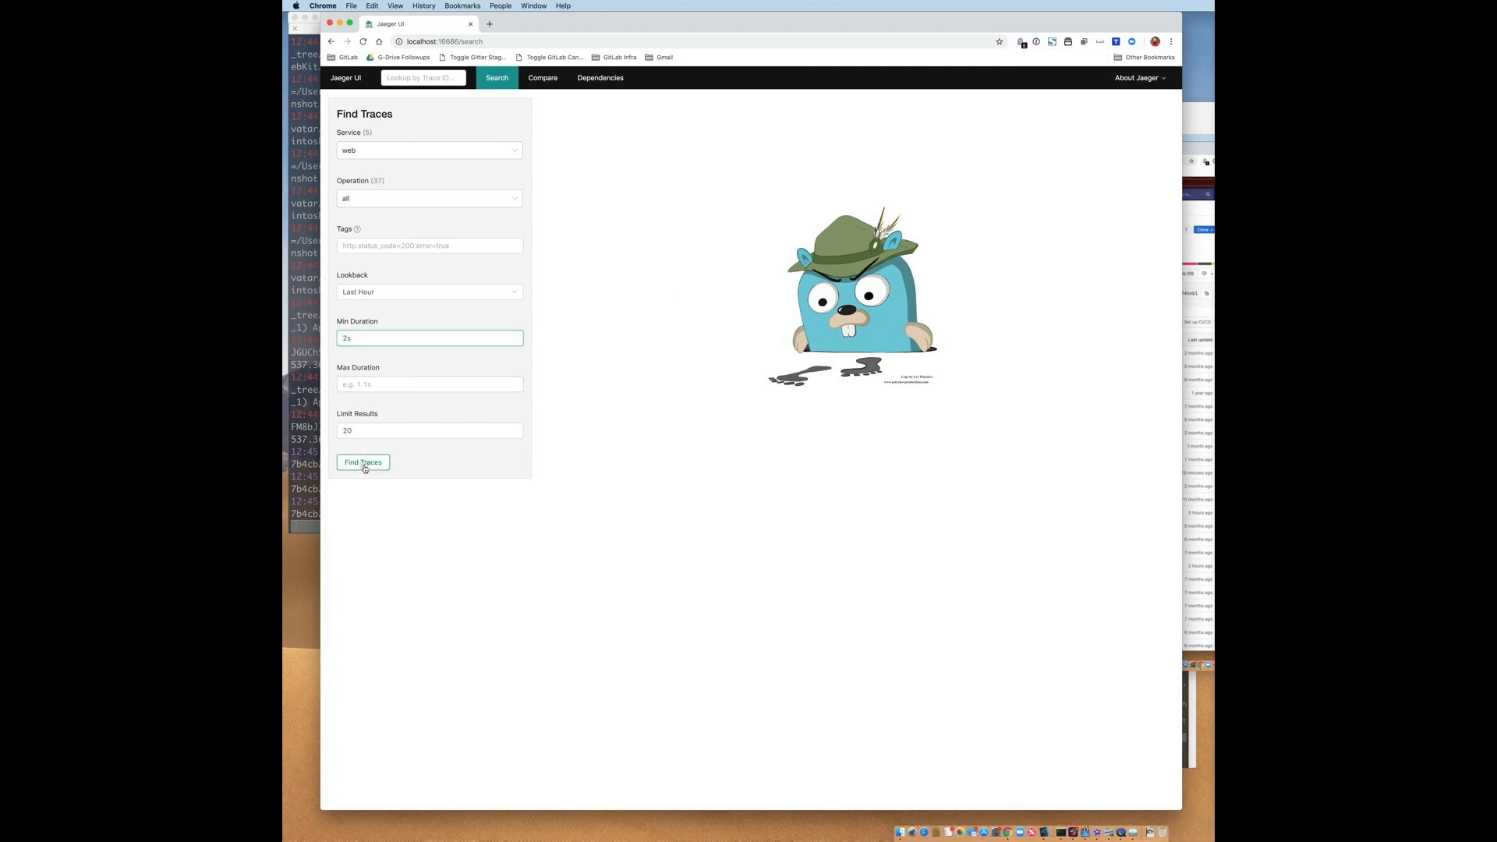
left_click(361, 463)
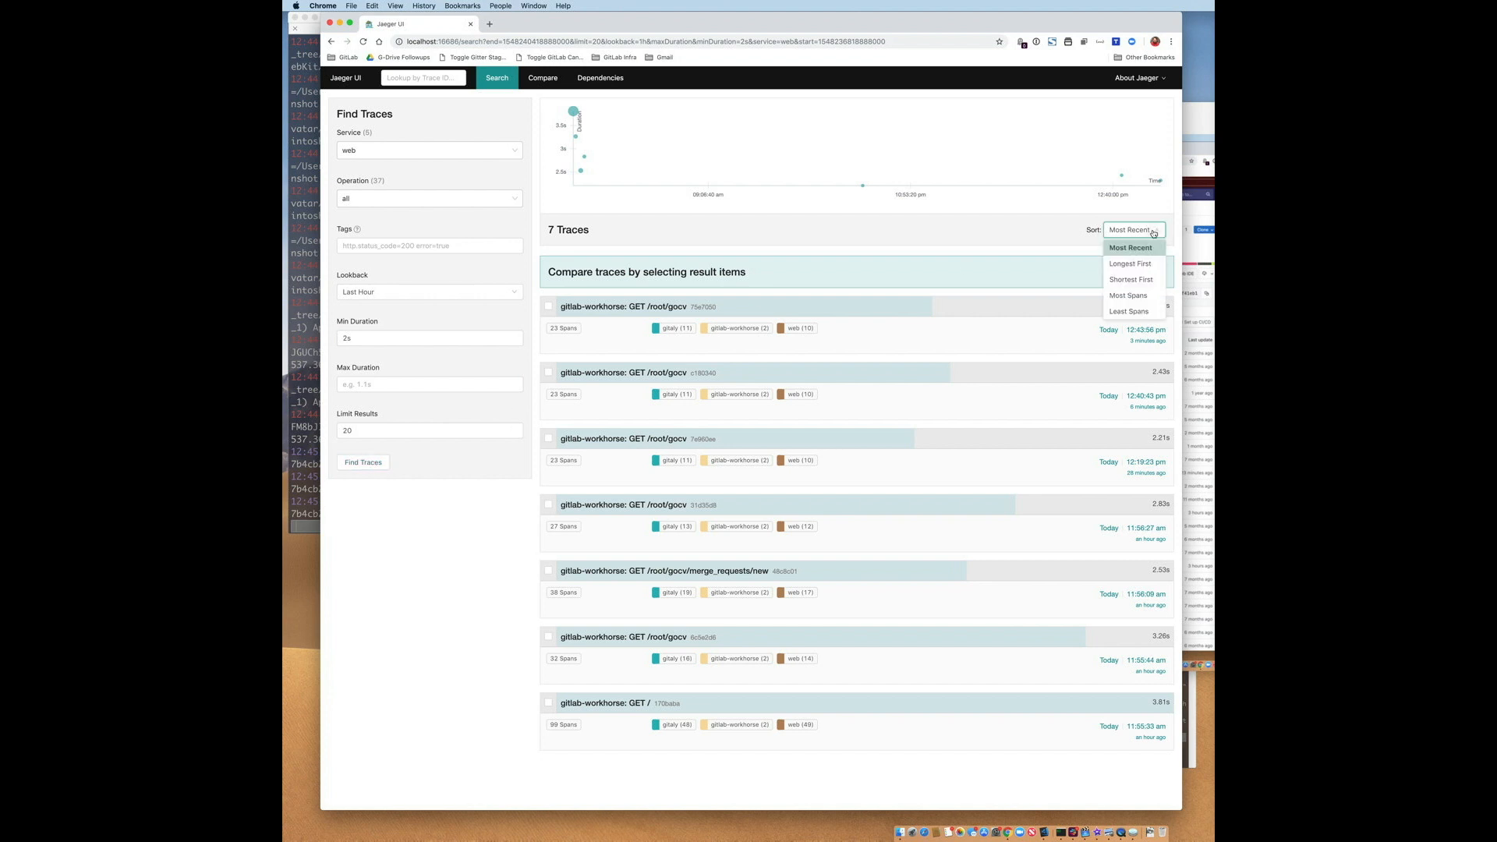
left_click(1128, 295)
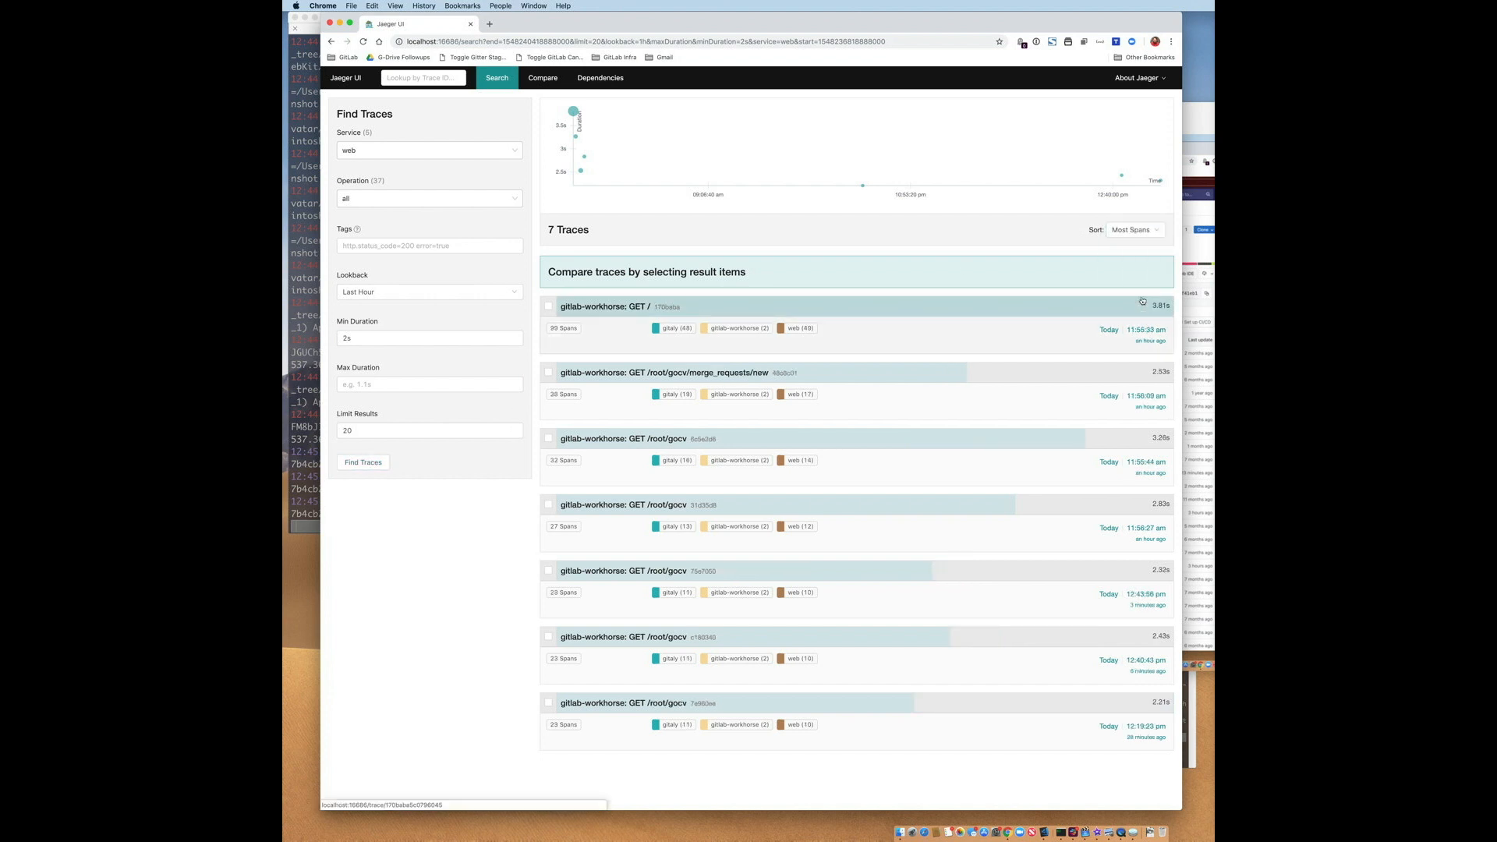
mouse_move(1143, 339)
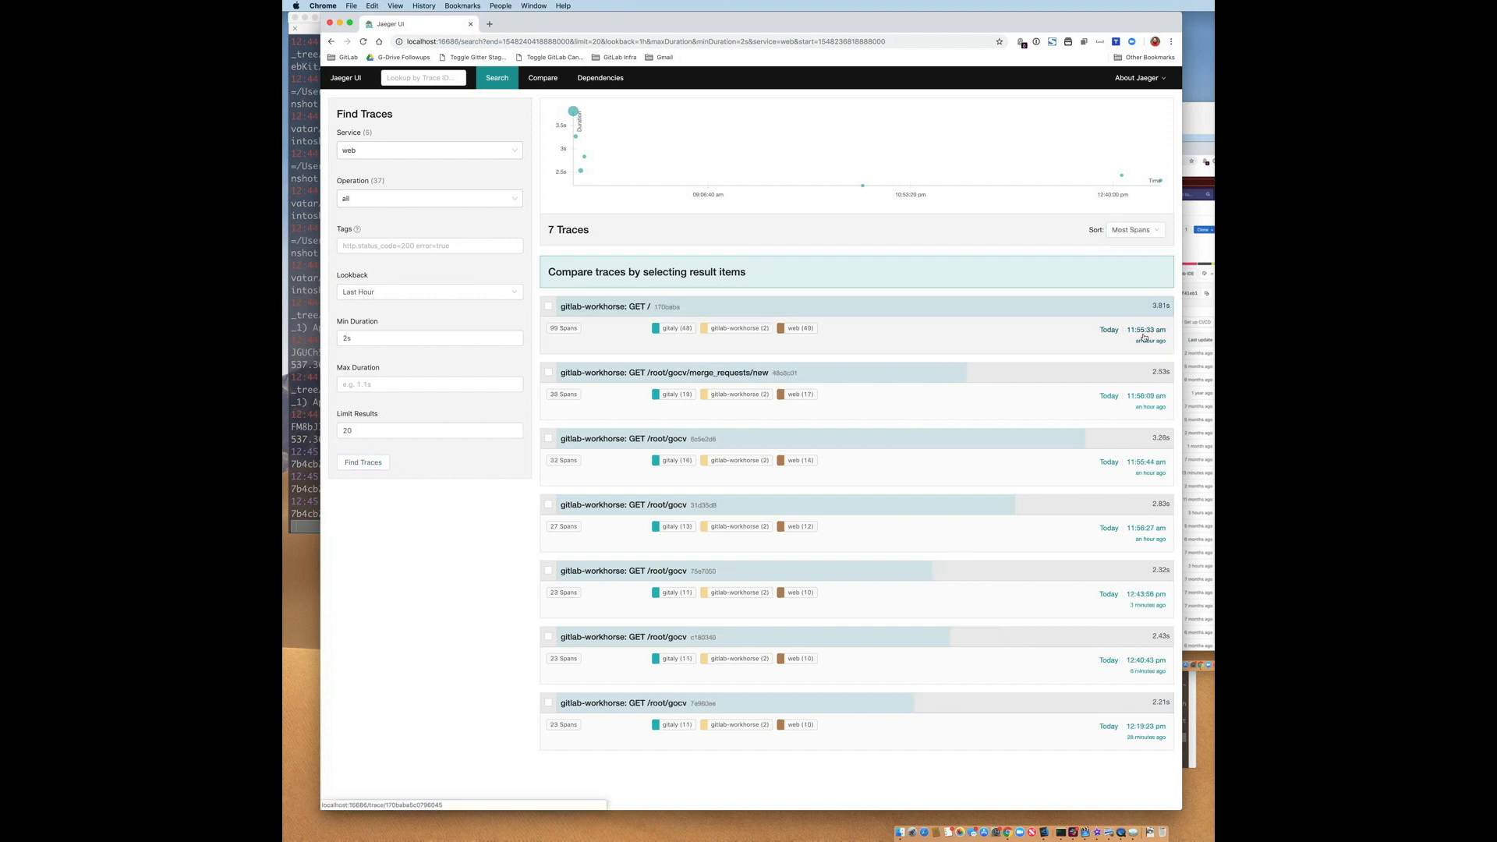
mouse_move(600, 346)
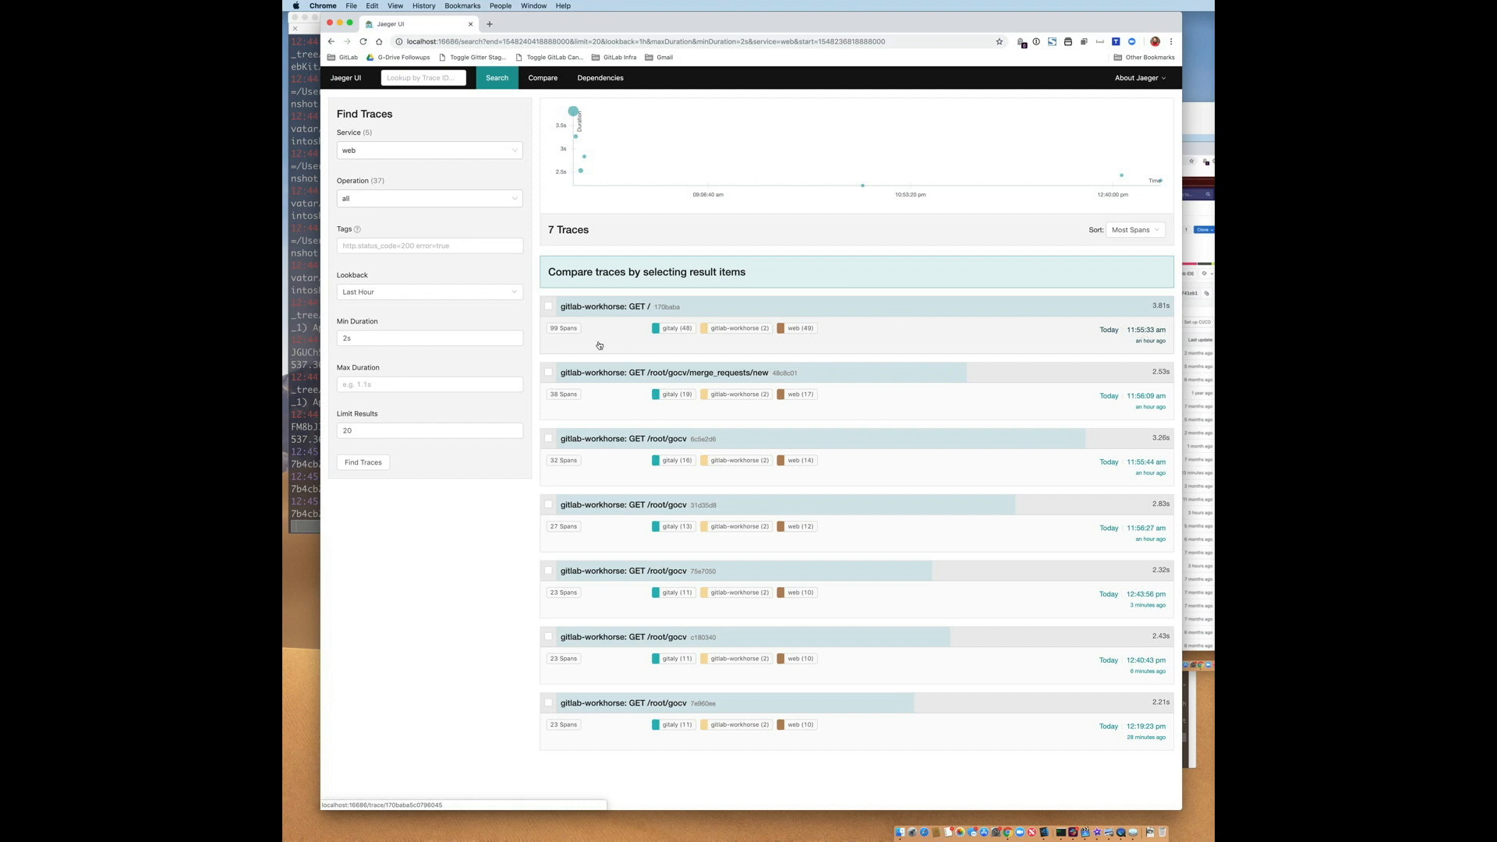
mouse_move(566, 339)
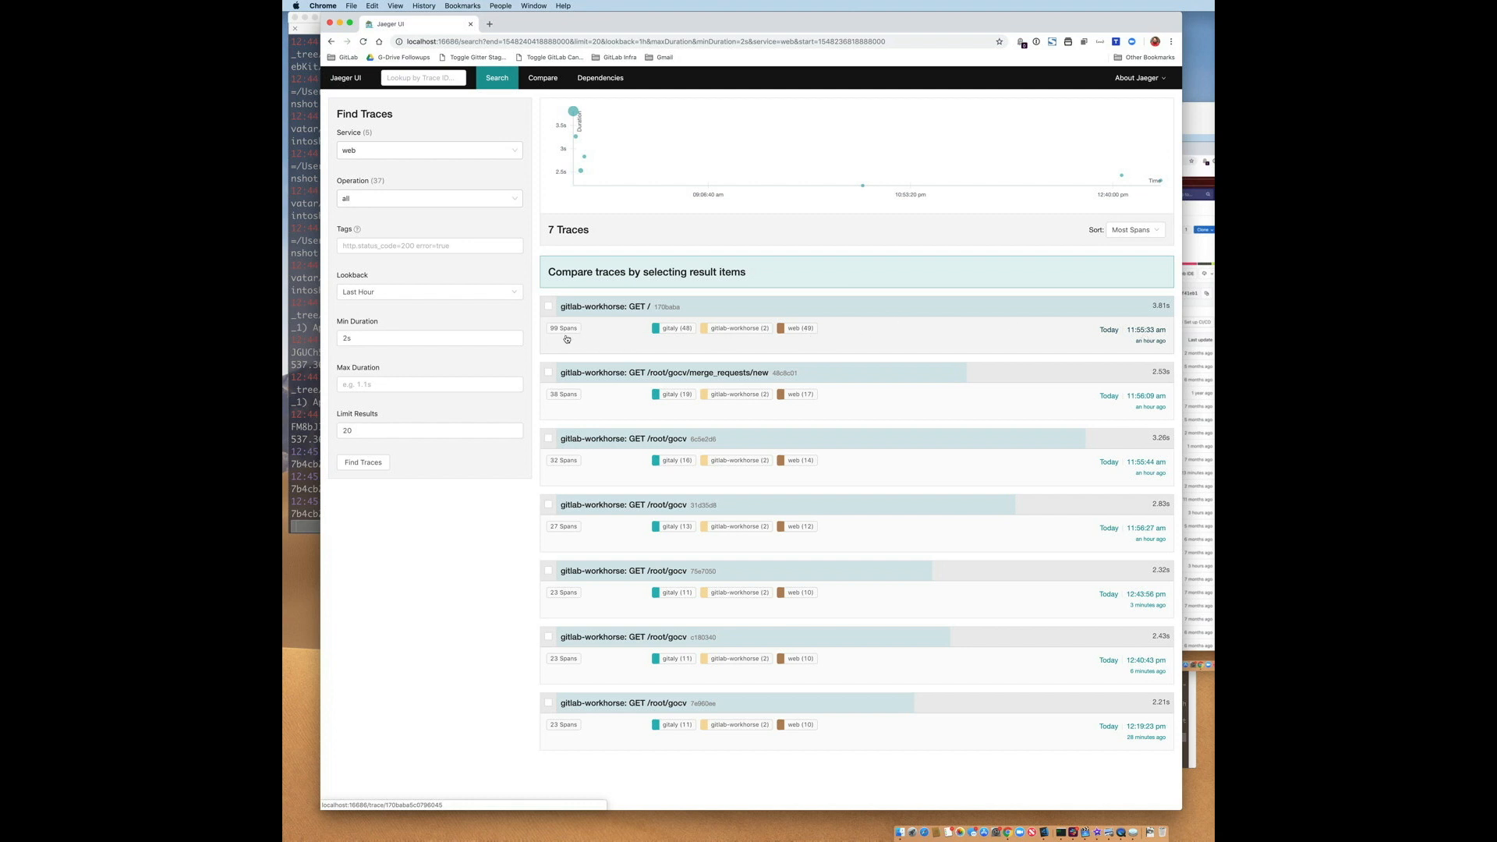
mouse_move(749, 335)
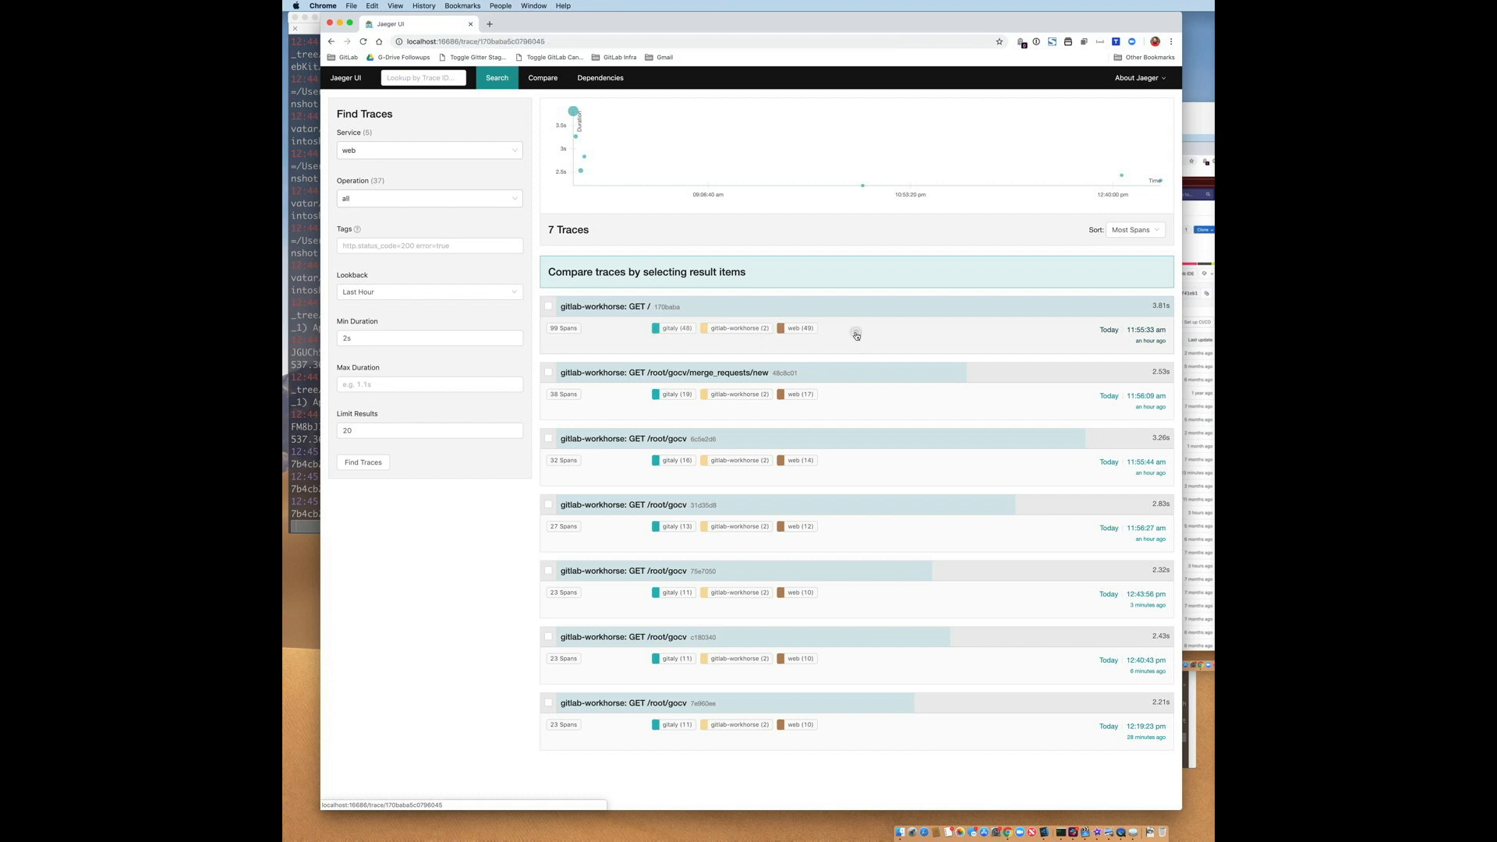
Open the 99-span GET / trace and inspect two RepositoryExists spans' repoPath tags
left_click(630, 306)
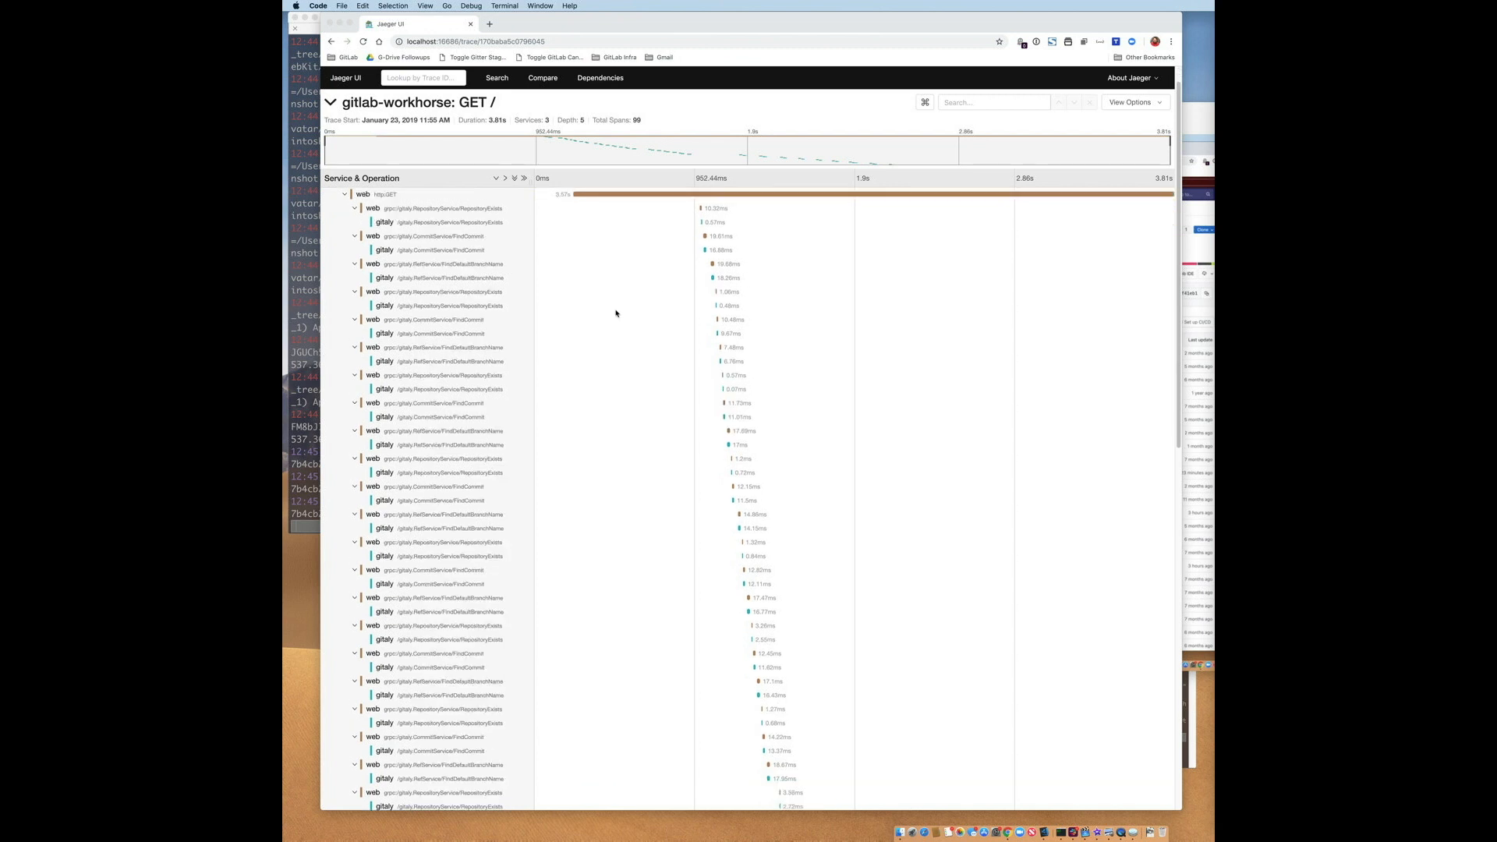
scroll("down", 3)
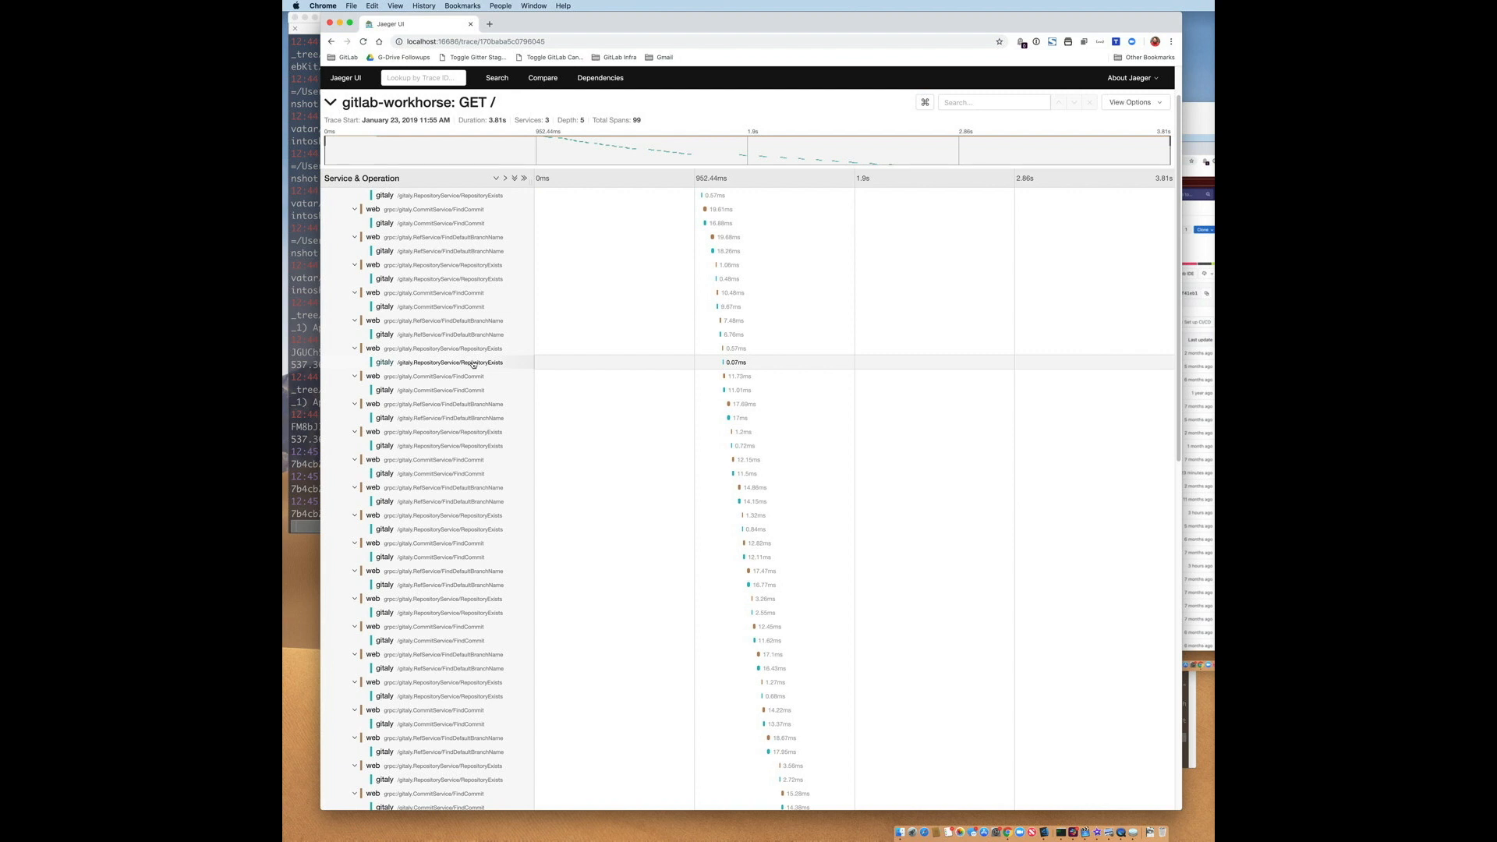
left_click(443, 361)
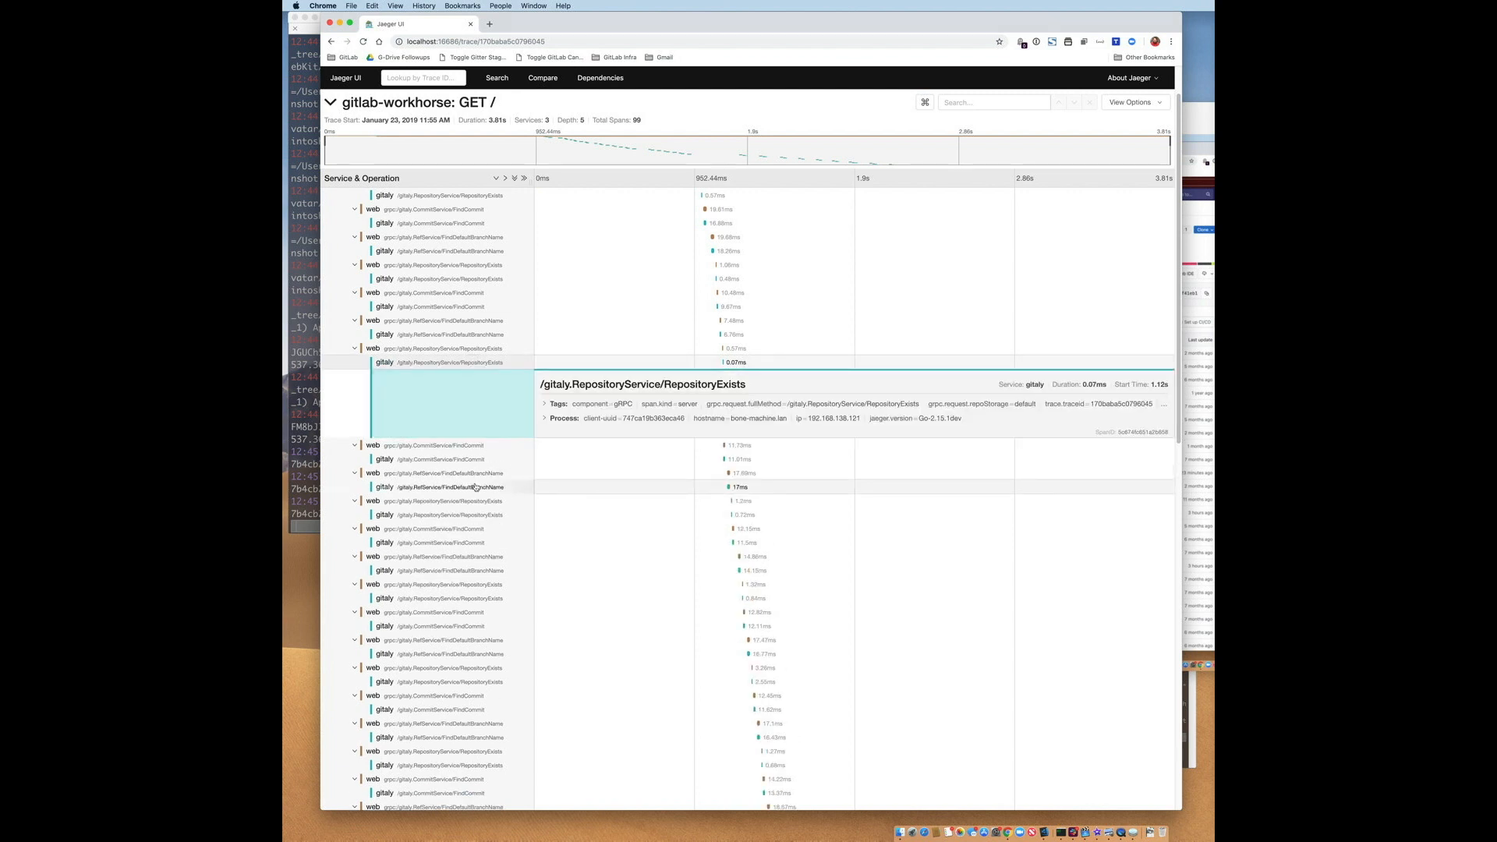
left_click(448, 514)
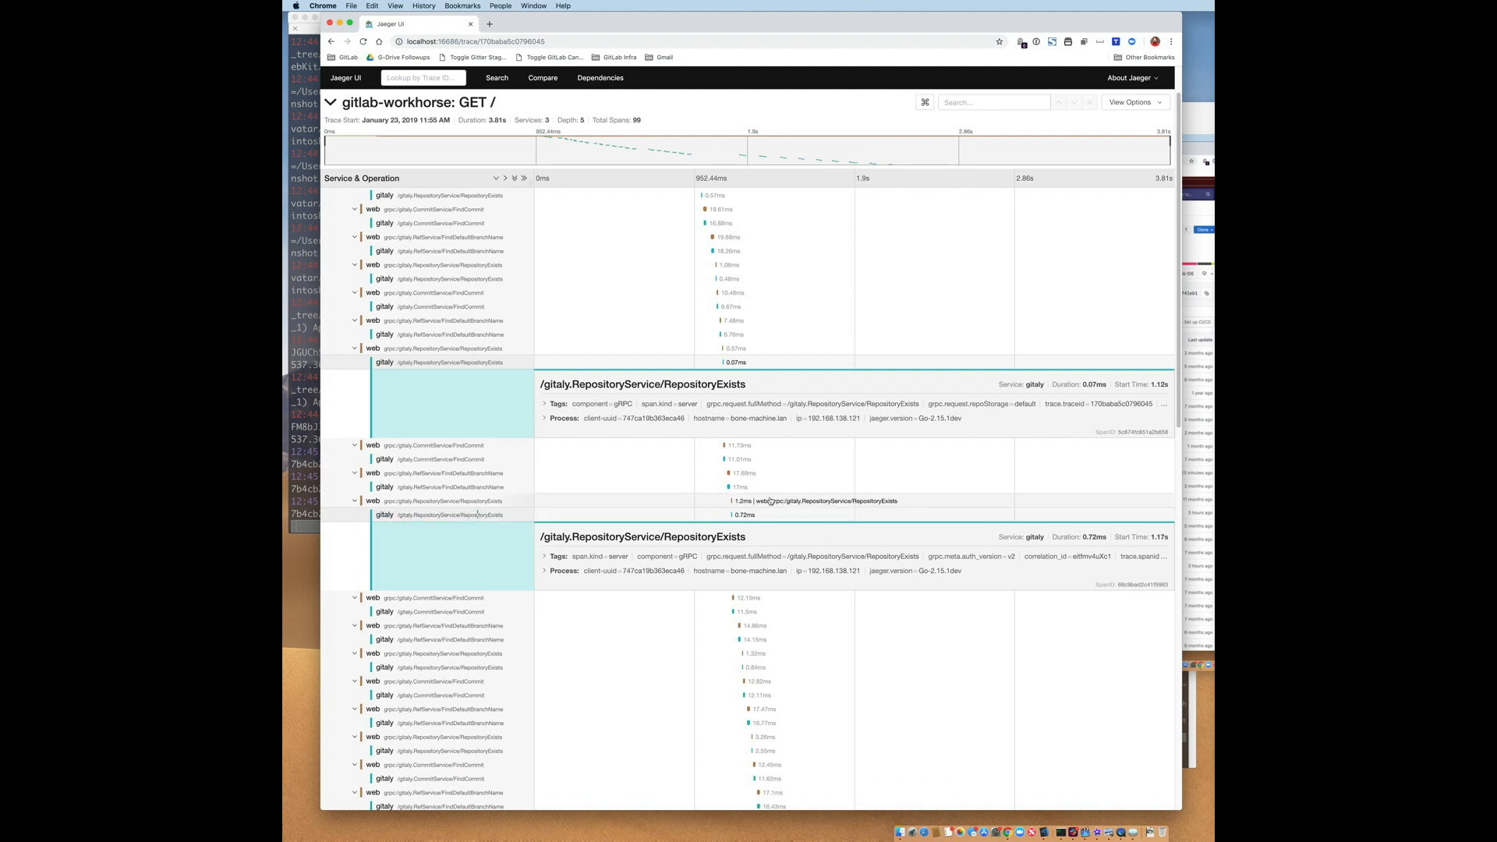
scroll("down", 3)
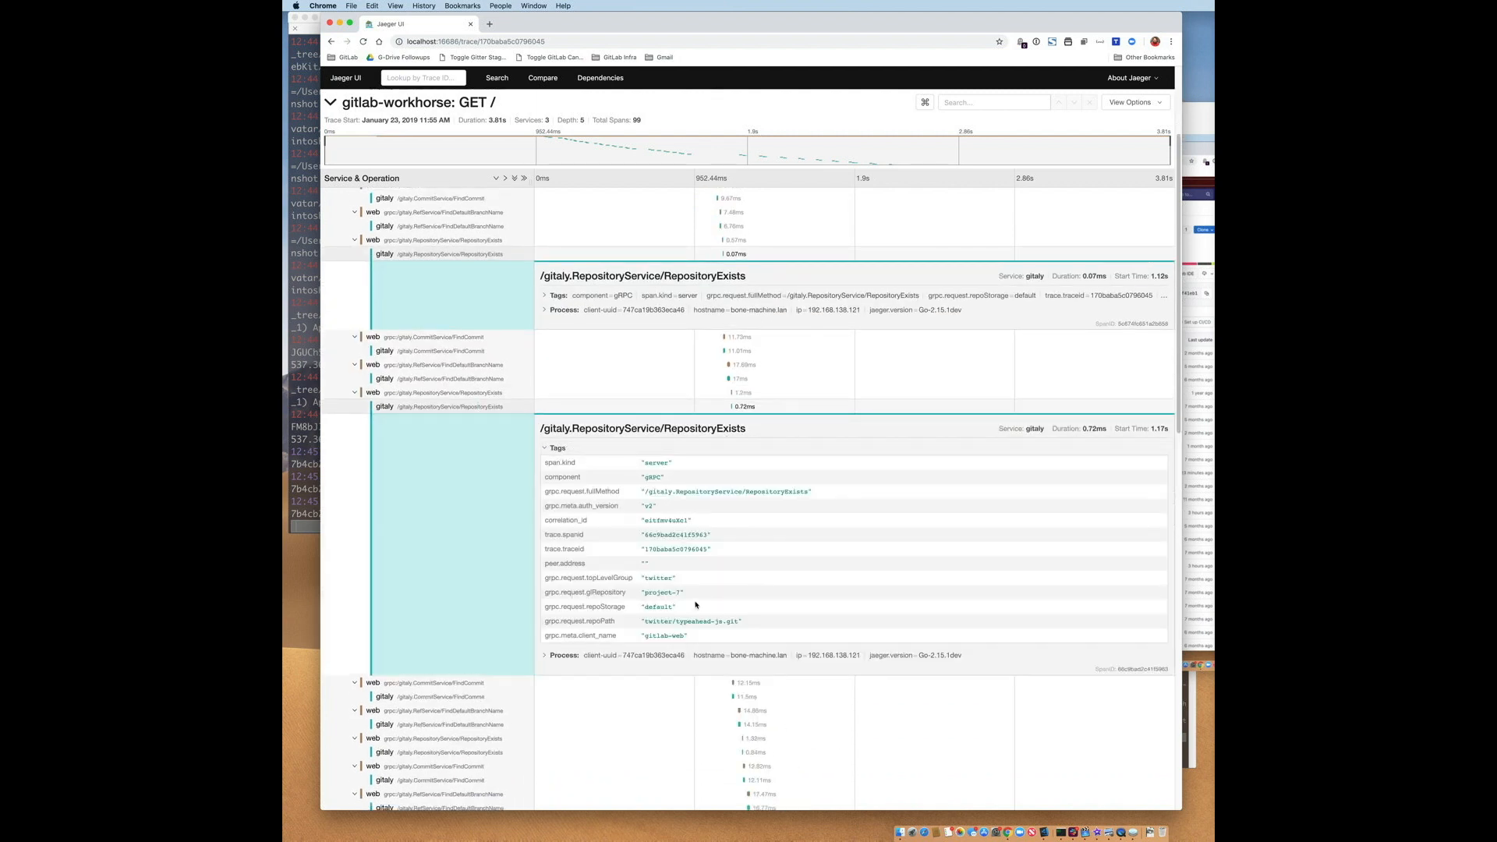
double_click(689, 621)
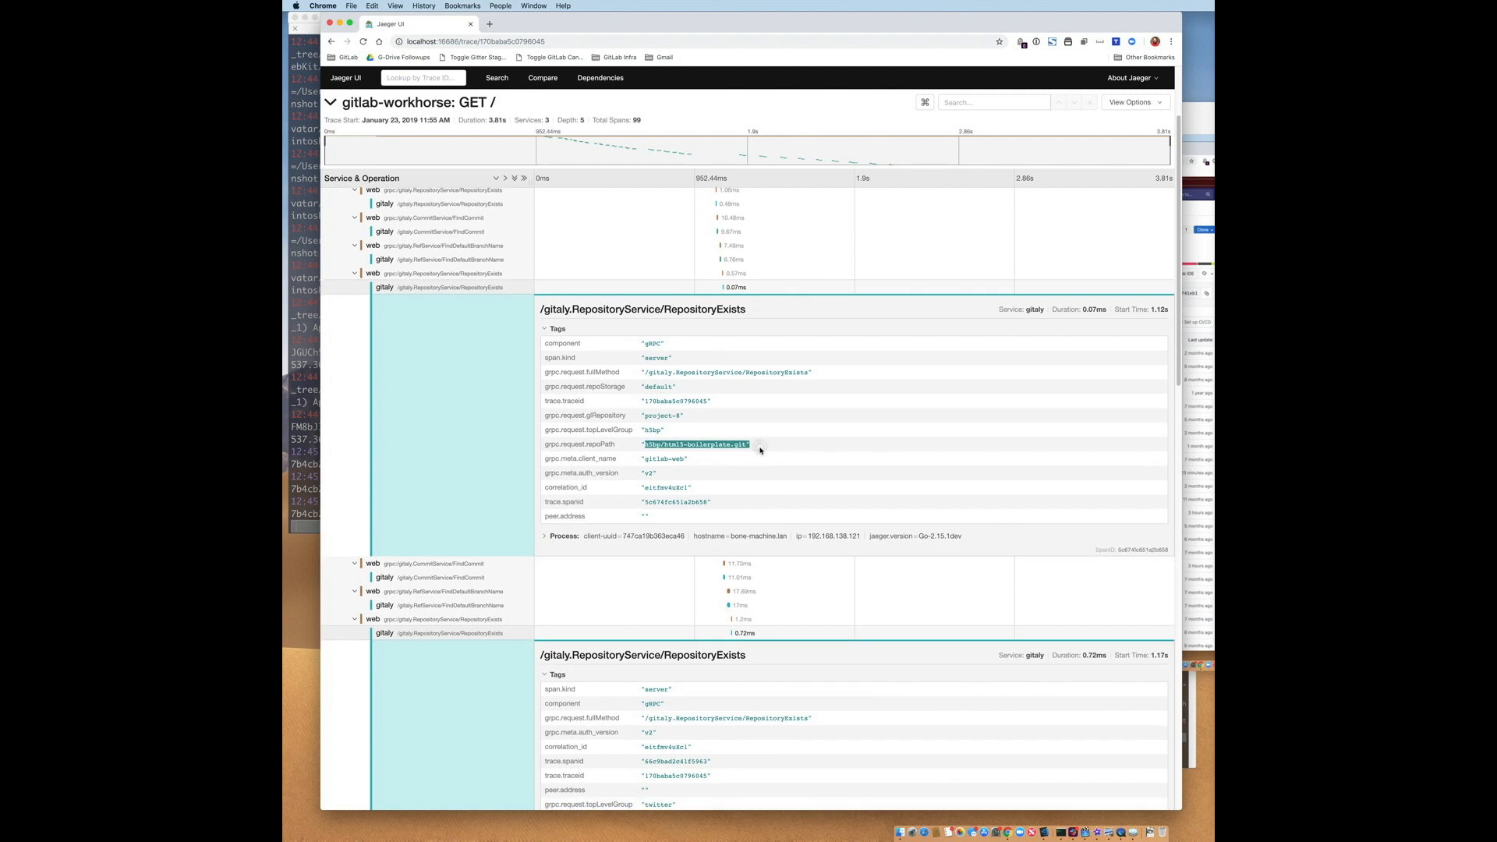
scroll("down", 3)
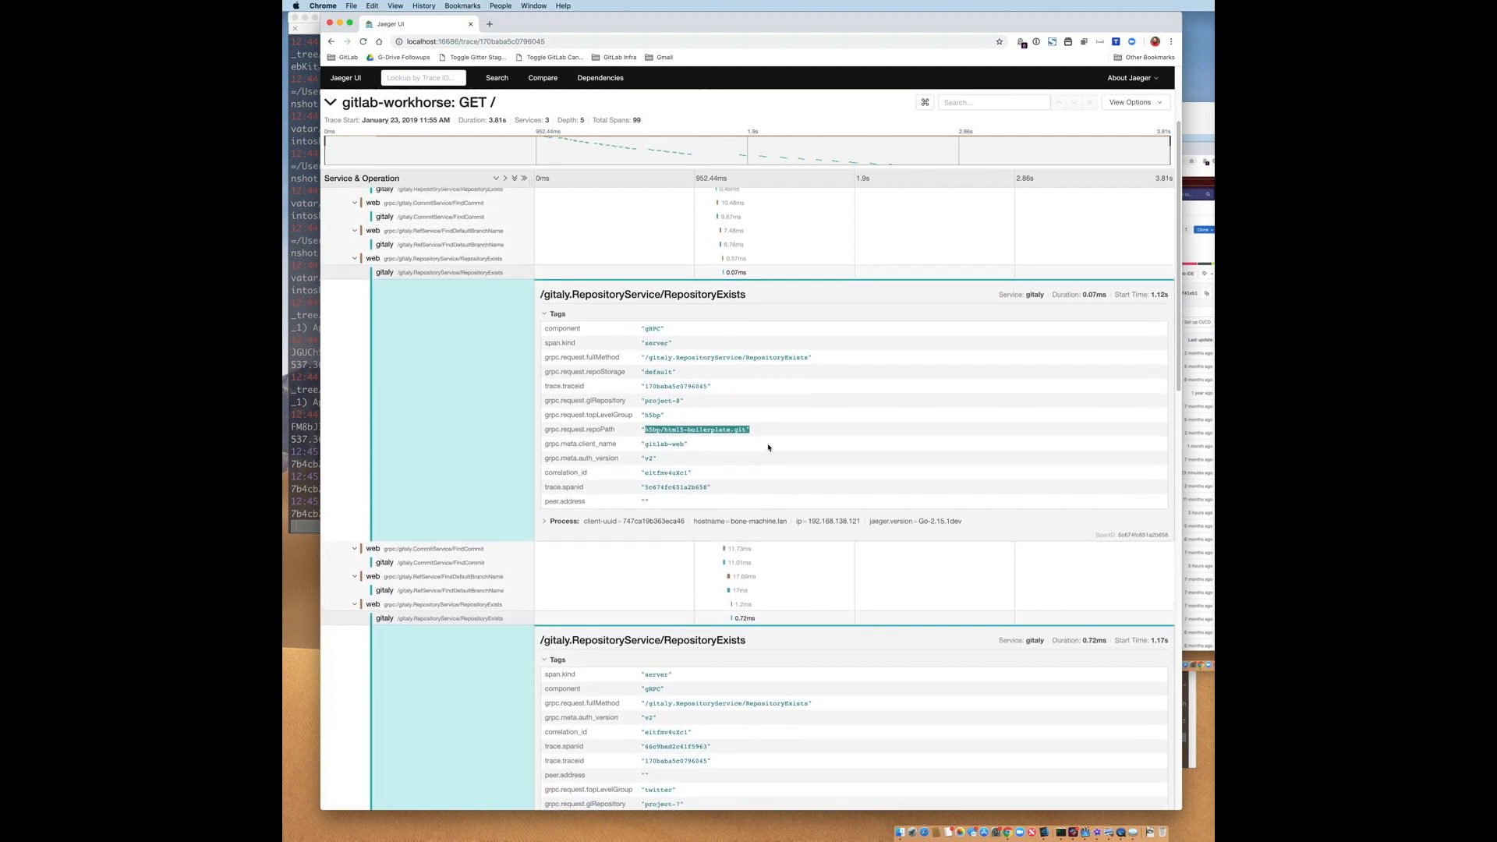
mouse_move(894, 417)
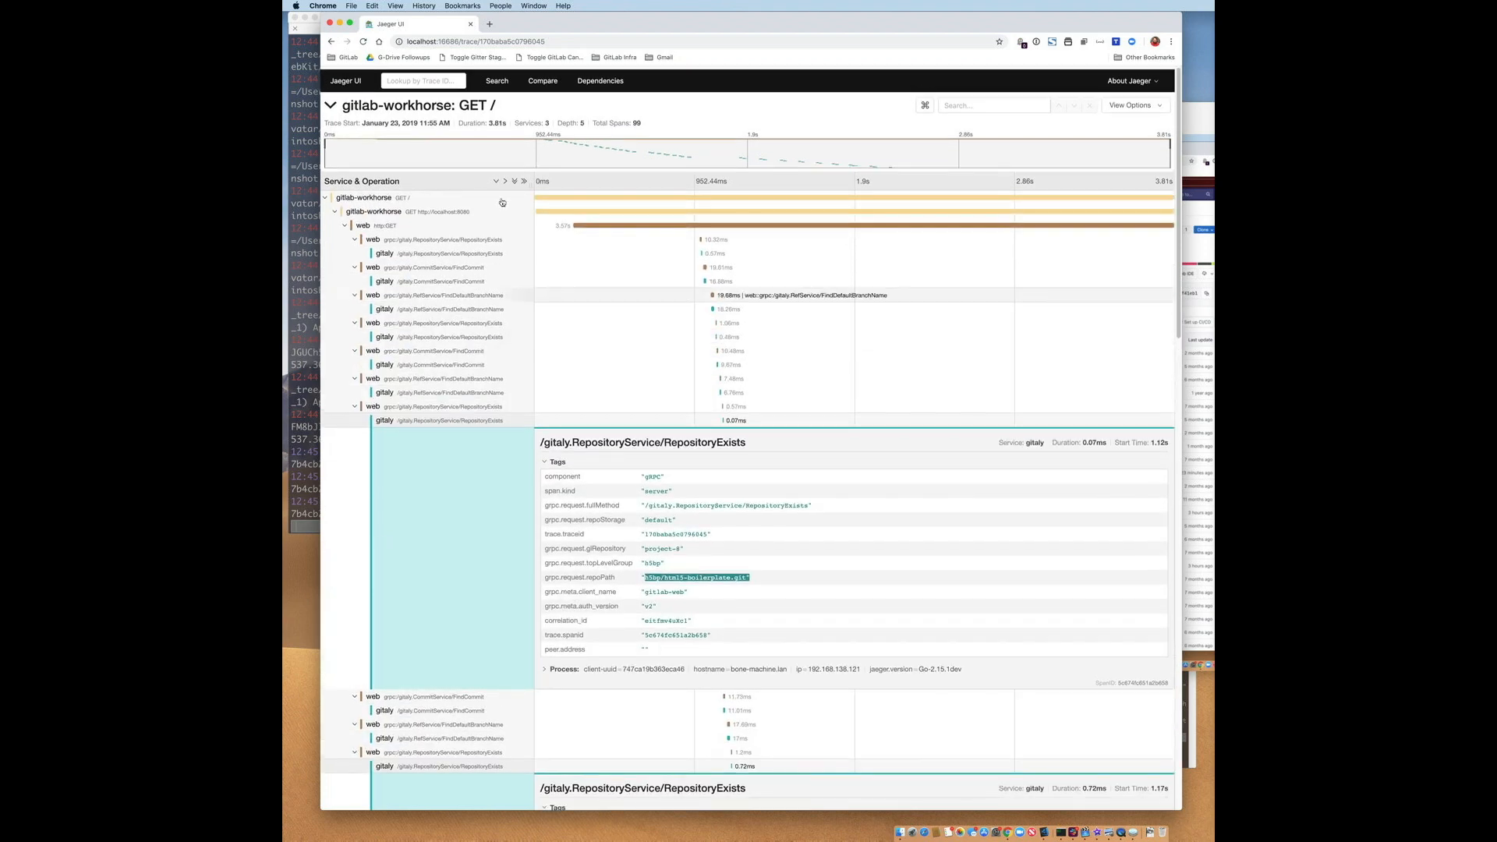
View the workhorse GET localhost:8080 span's log events, then return to Search
left_click(416, 211)
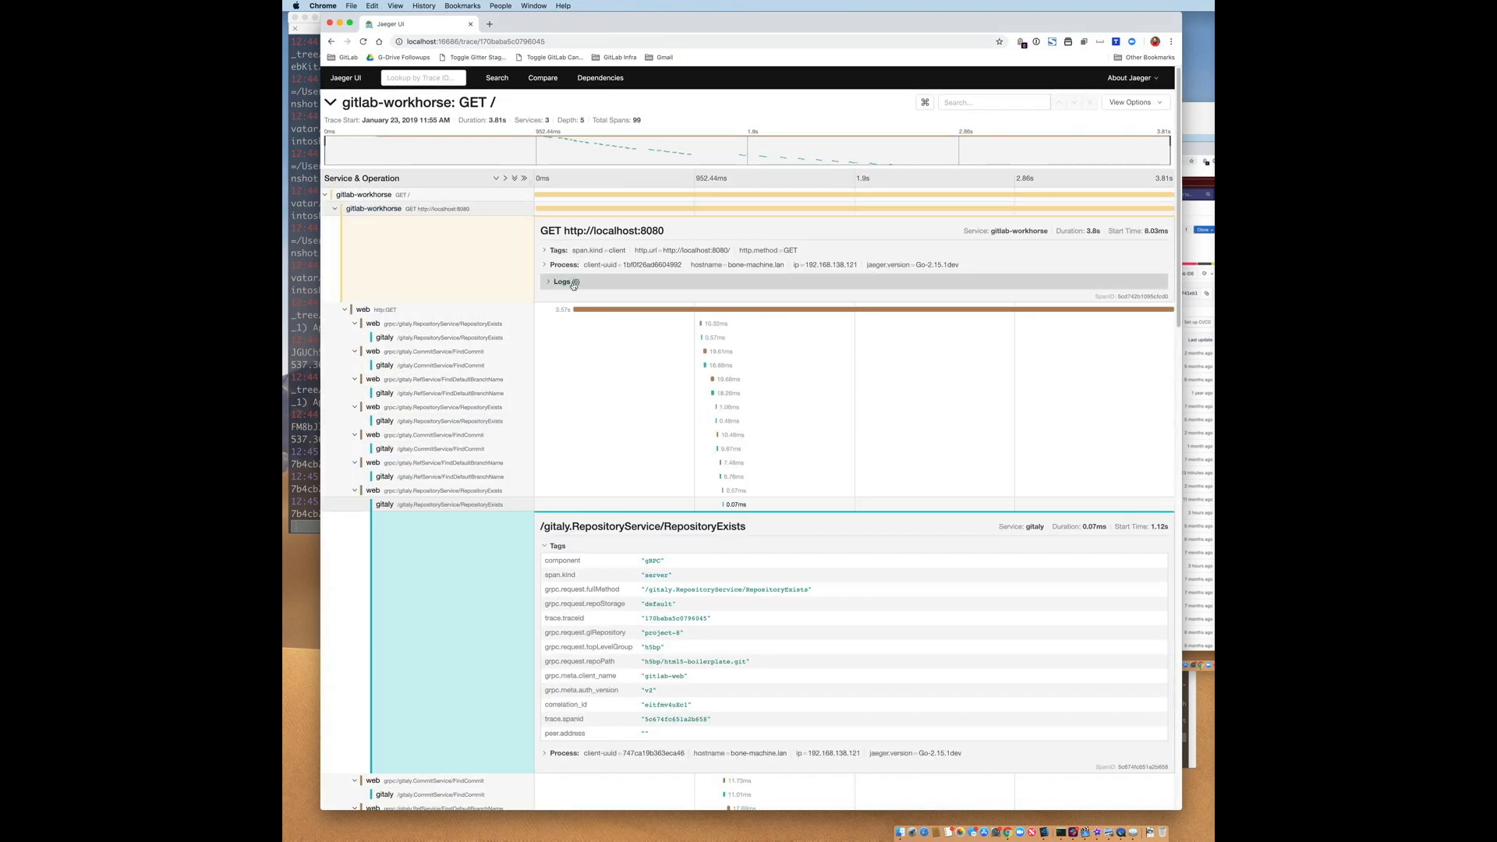
left_click(563, 281)
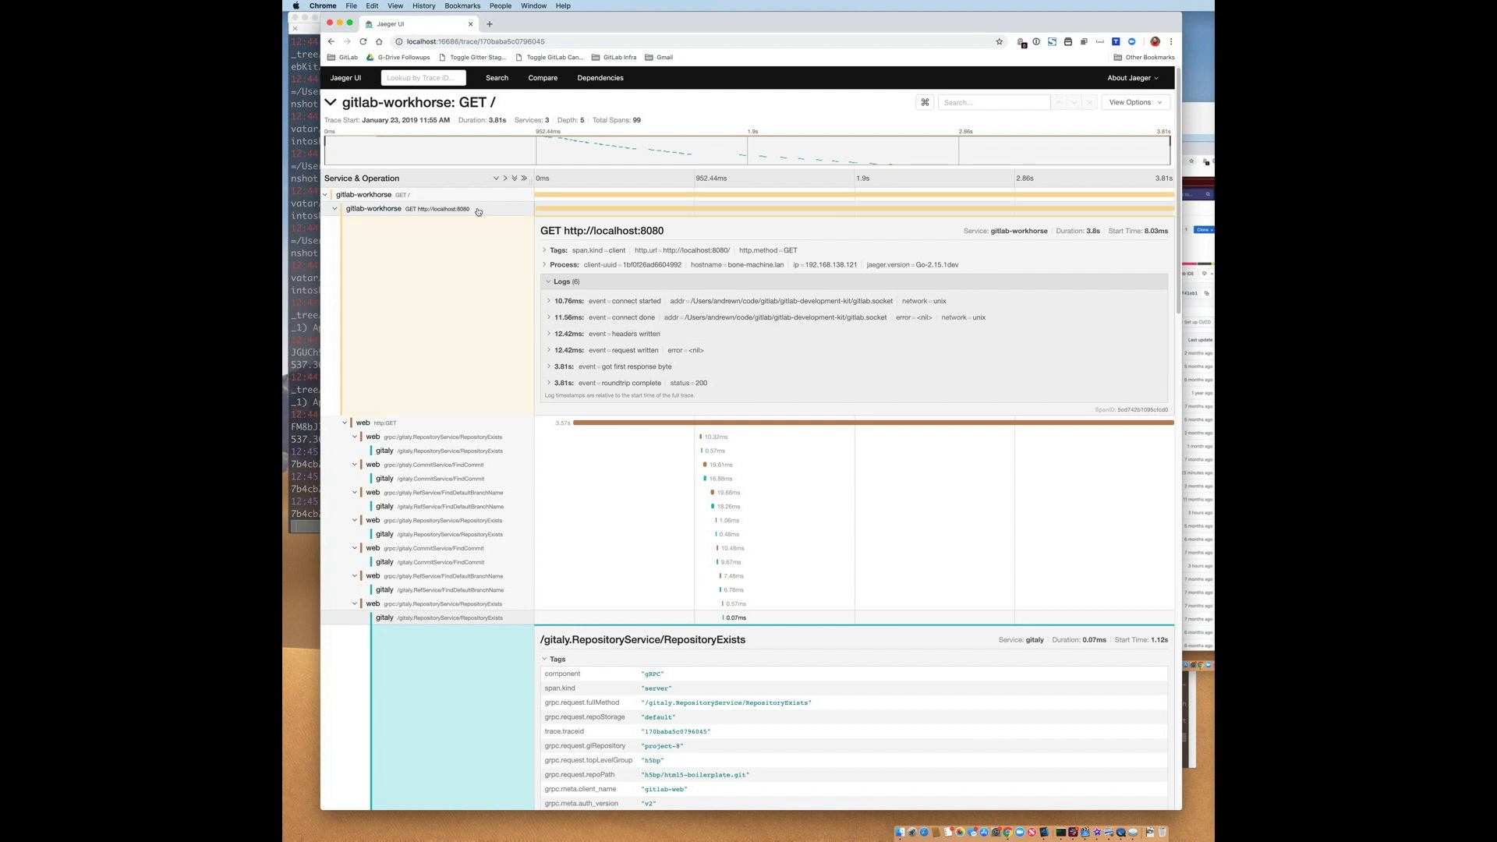
left_click(497, 77)
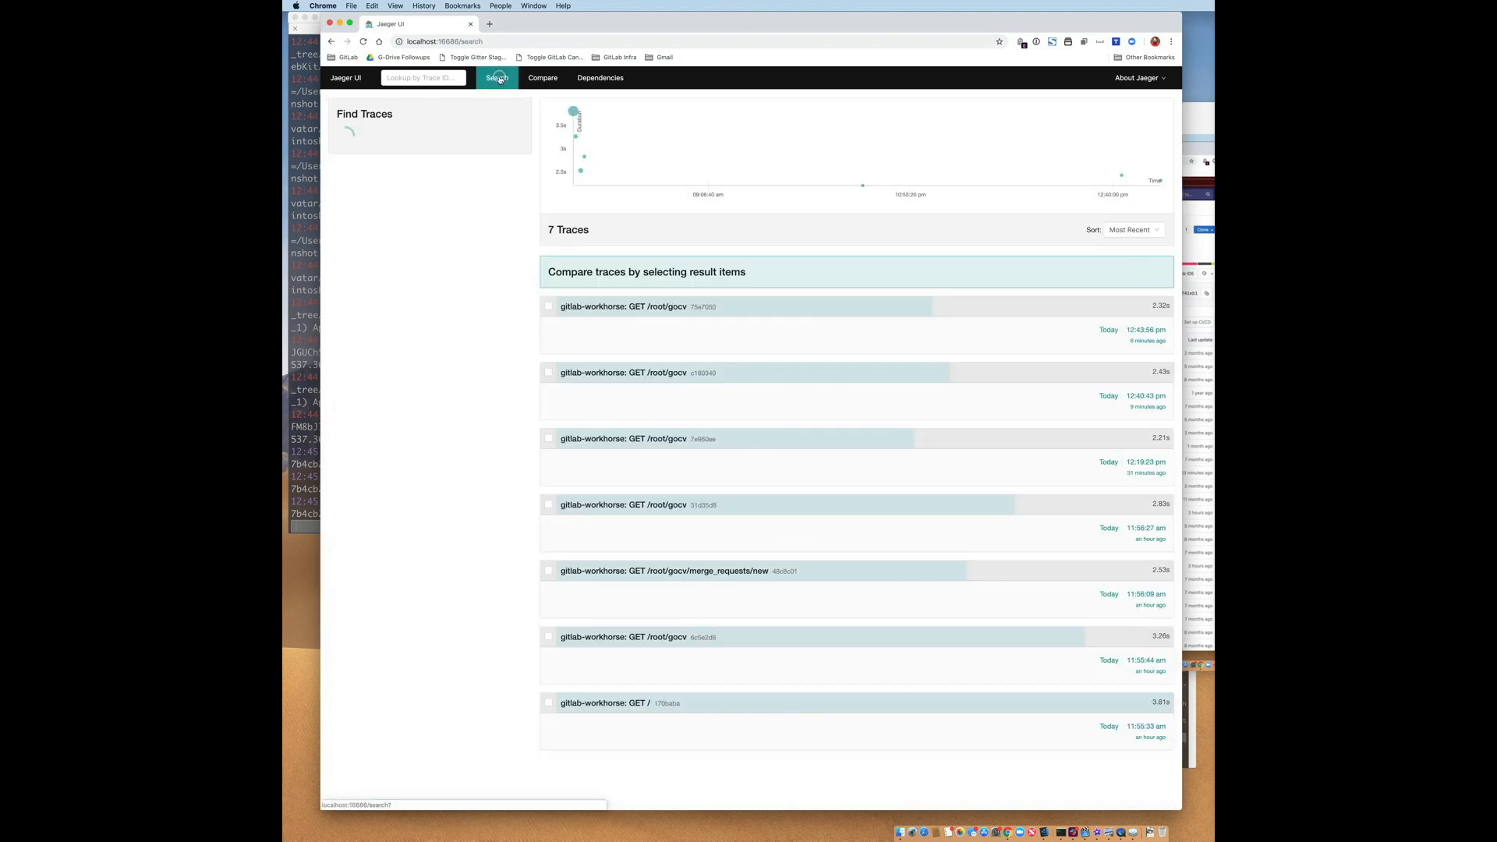
Find sidekiq traces of at least 2s and open the POST merge_requests/10/merge trace
left_click(497, 77)
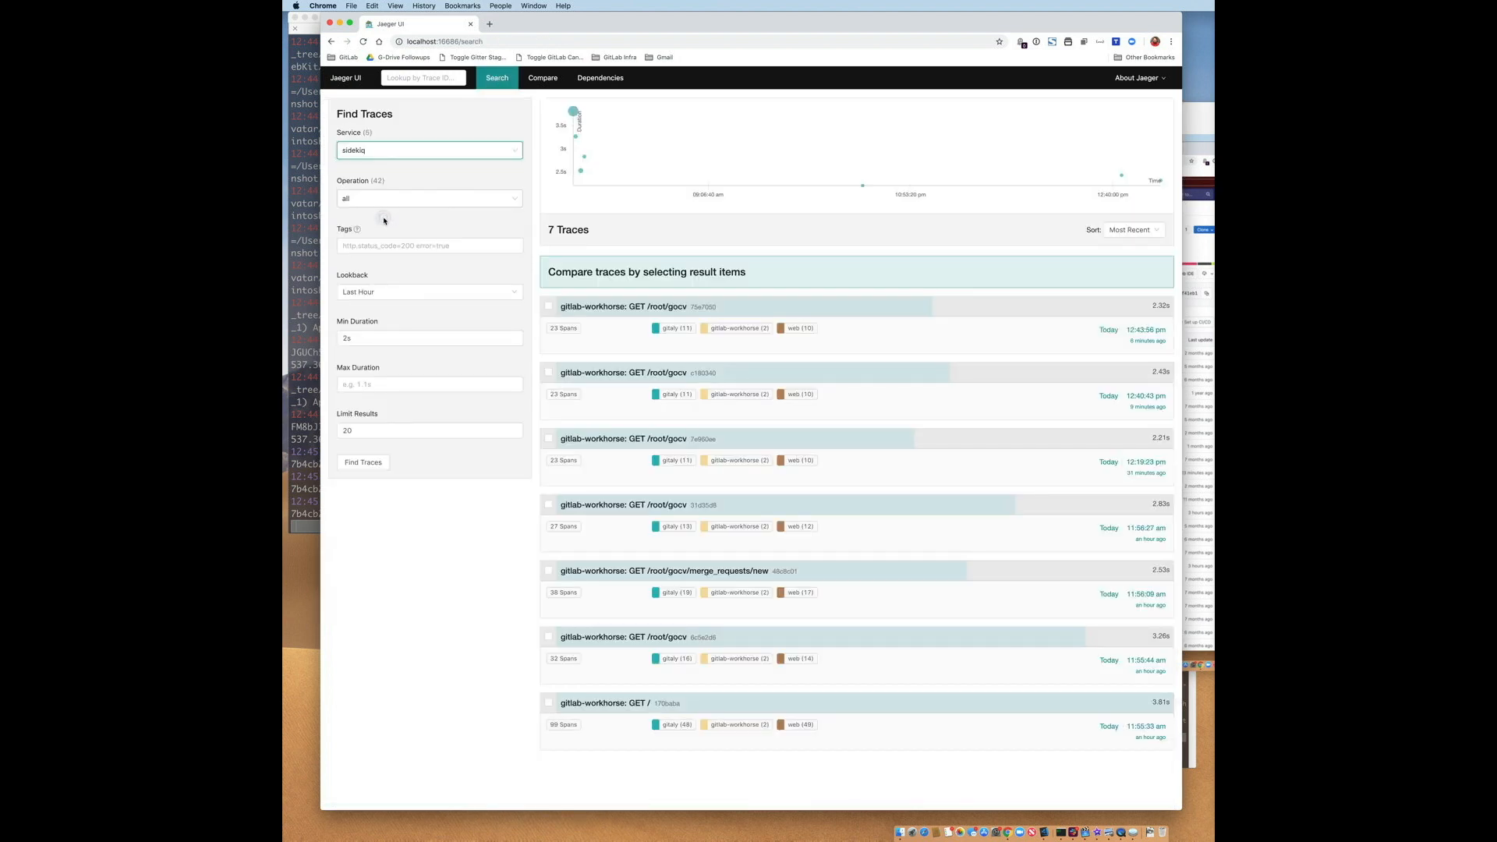
left_click(362, 463)
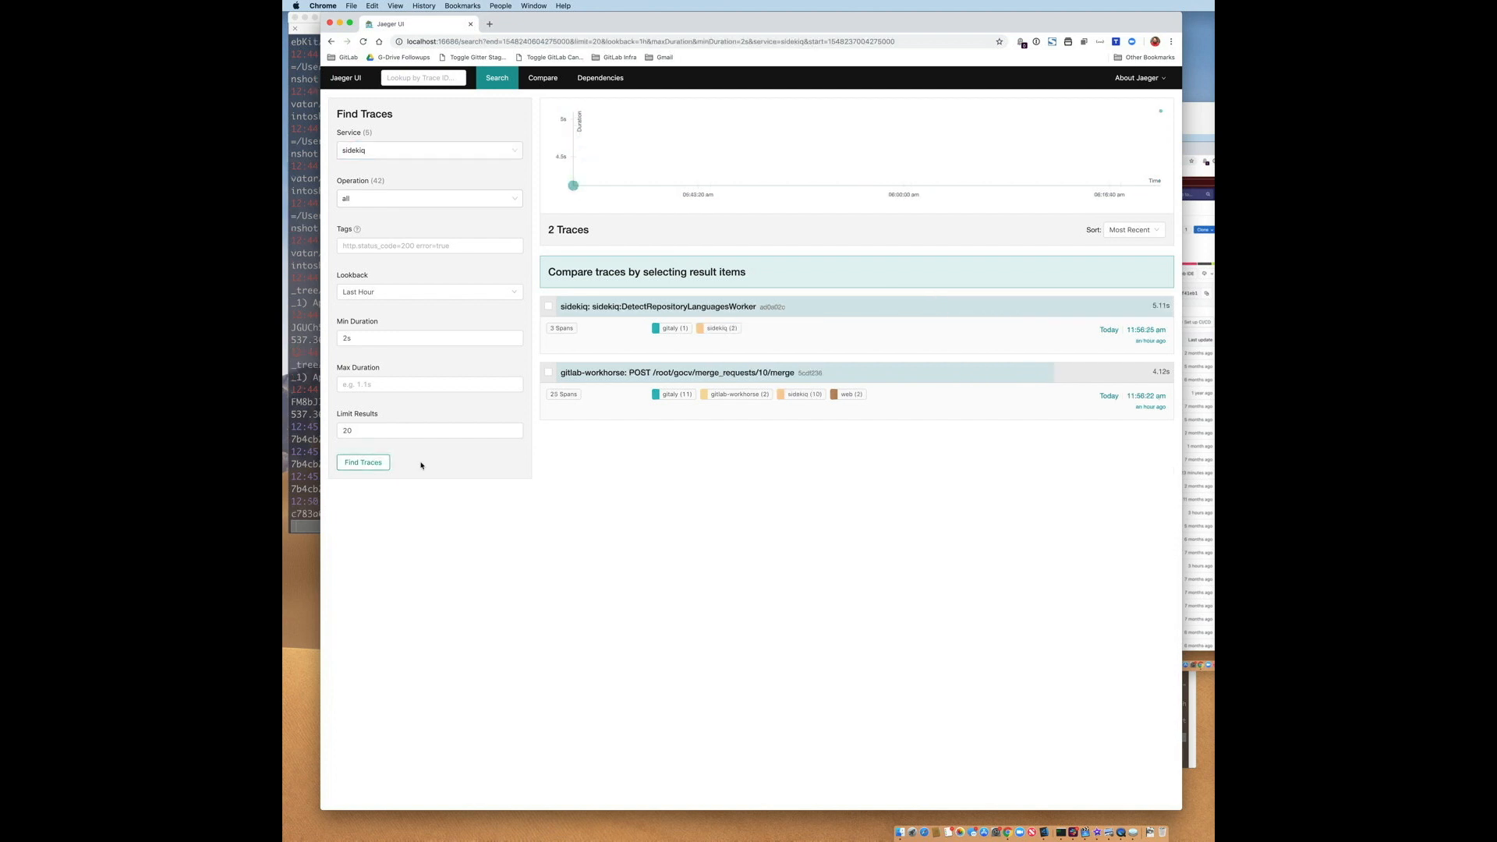
left_click(675, 372)
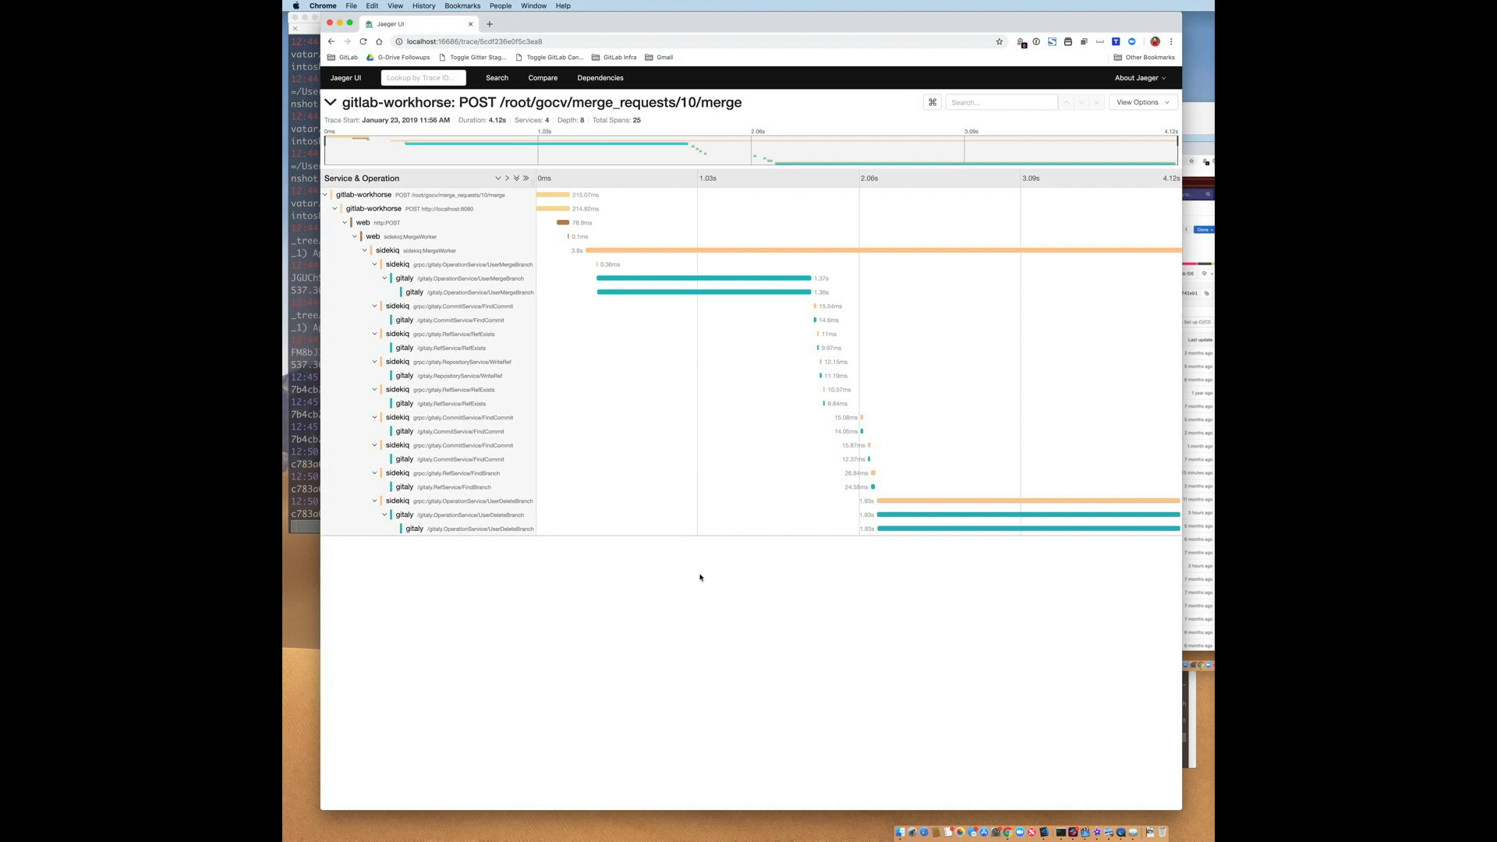
mouse_move(690, 562)
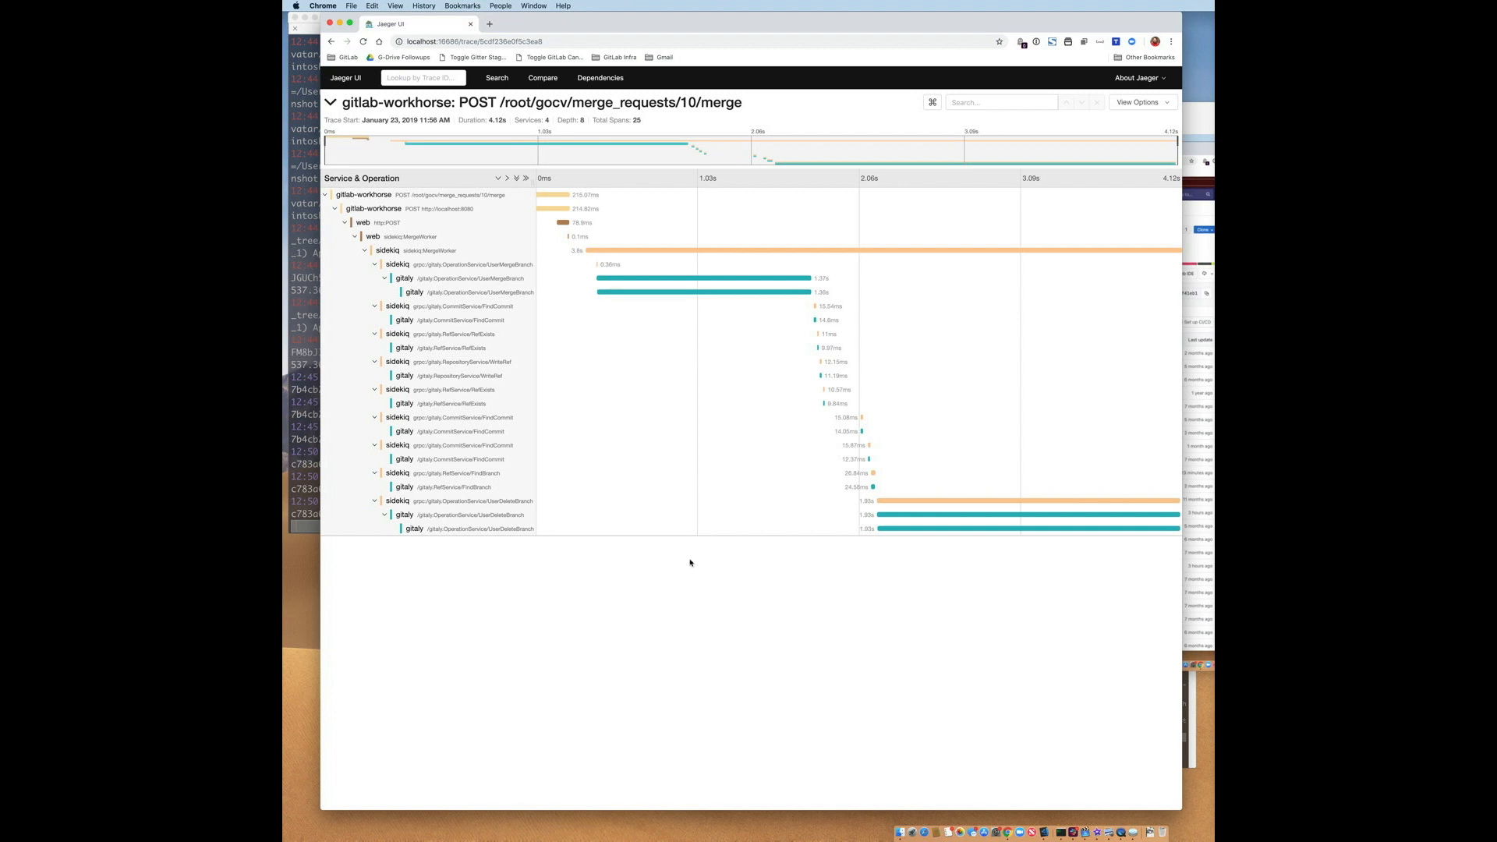